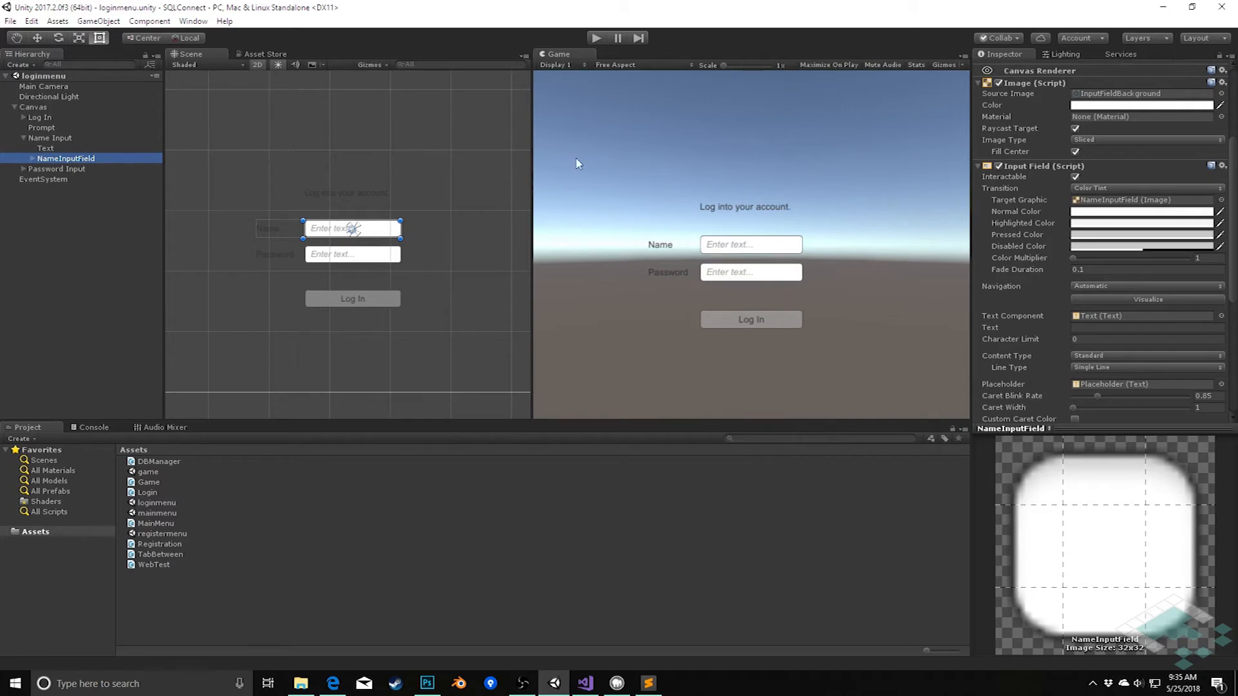
pyautogui.moveTo(1117, 363)
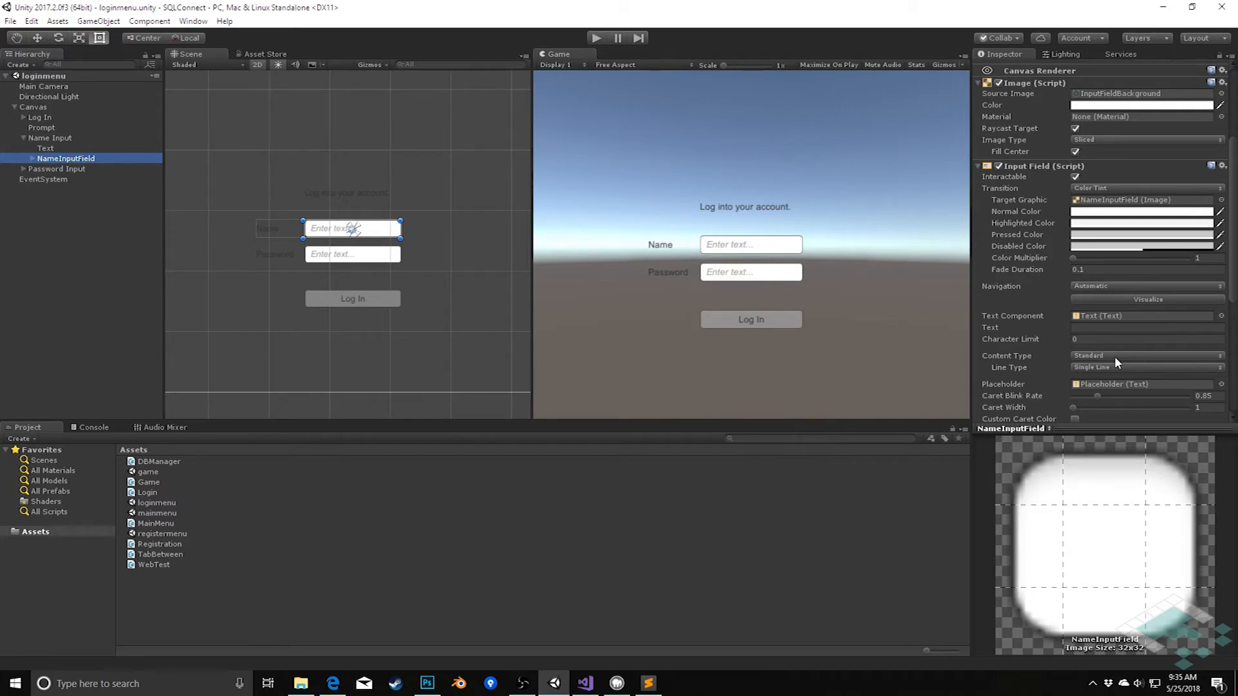
# - Open the NameInputField's Content Type dropdown to review the available content types
pyautogui.click(1145, 355)
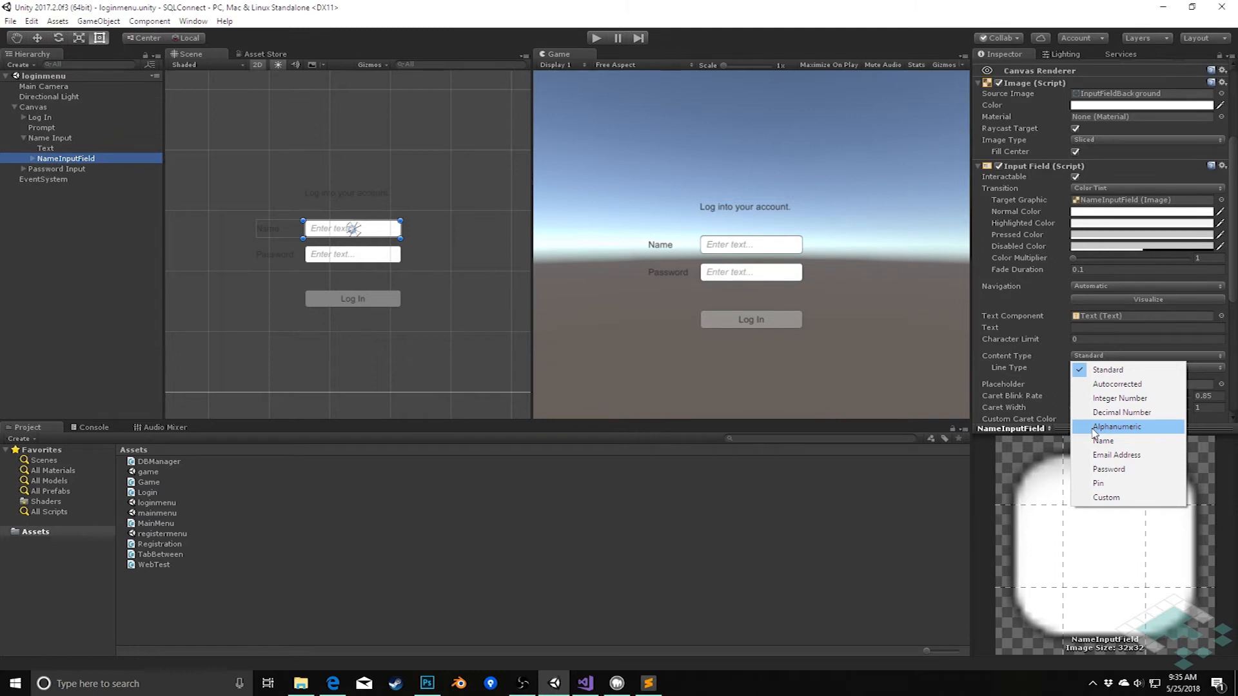
pyautogui.moveTo(1062, 388)
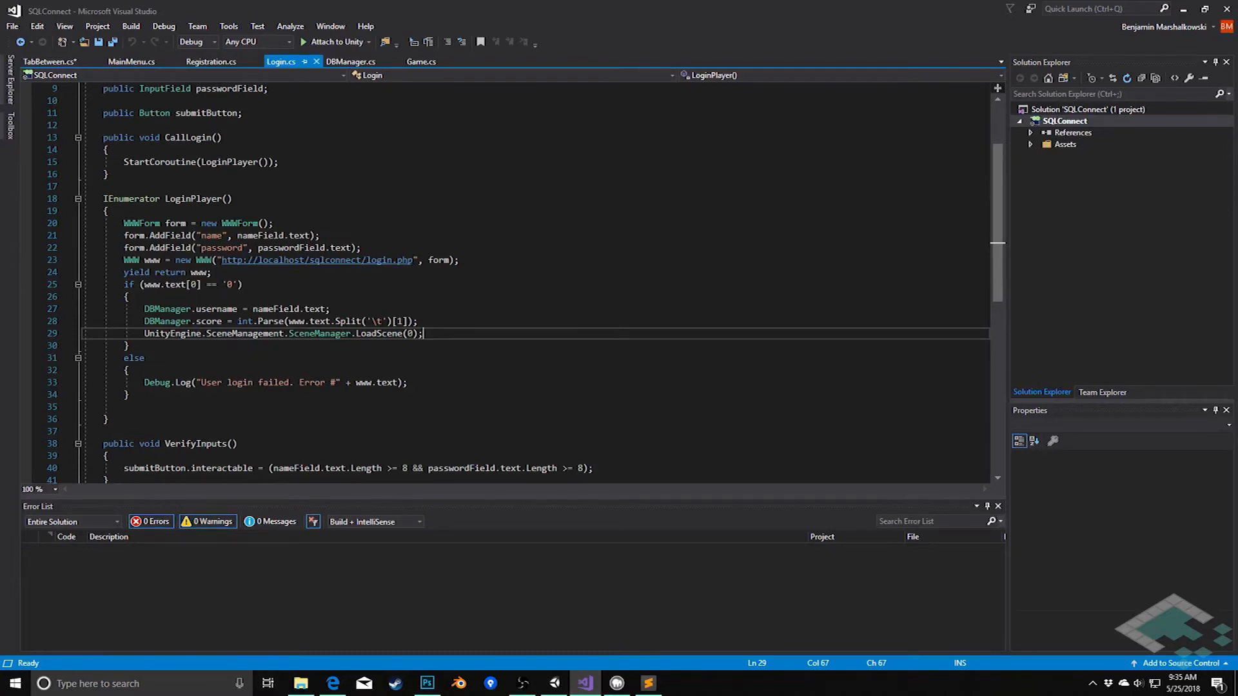
pyautogui.moveTo(316, 260)
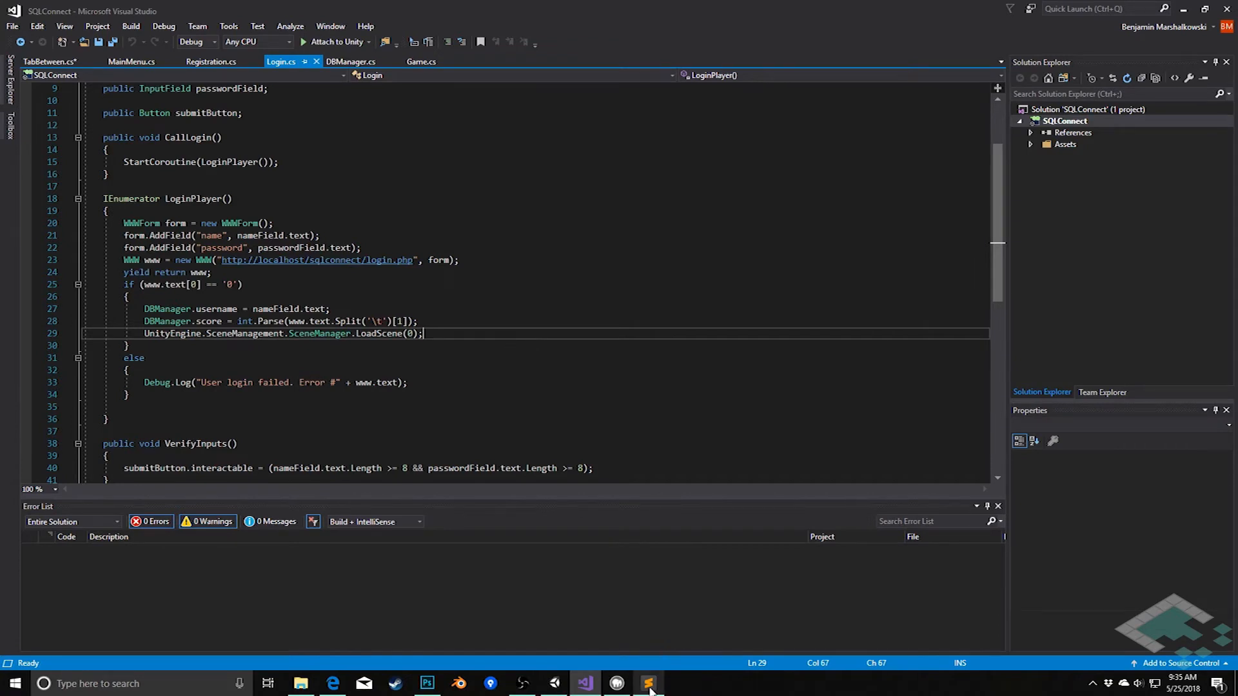
# - Switch from Visual Studio's Login.cs to the login.php script in Sublime Text
pyautogui.click(647, 683)
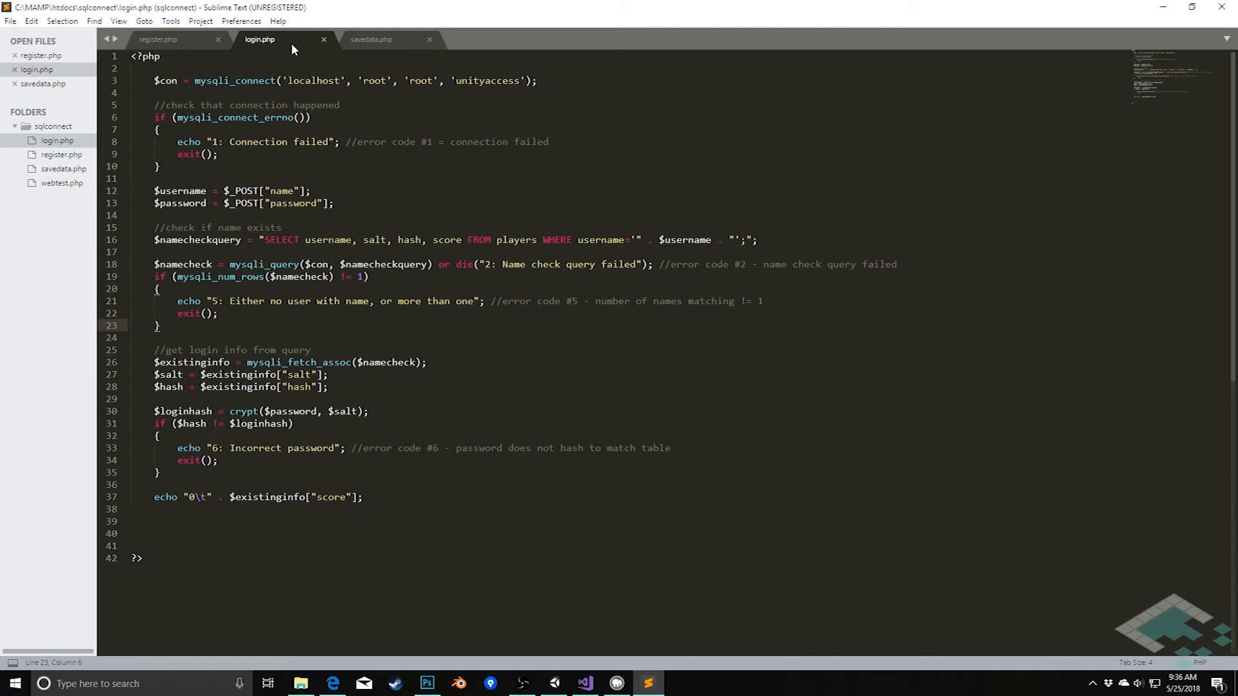
pyautogui.moveTo(260, 39)
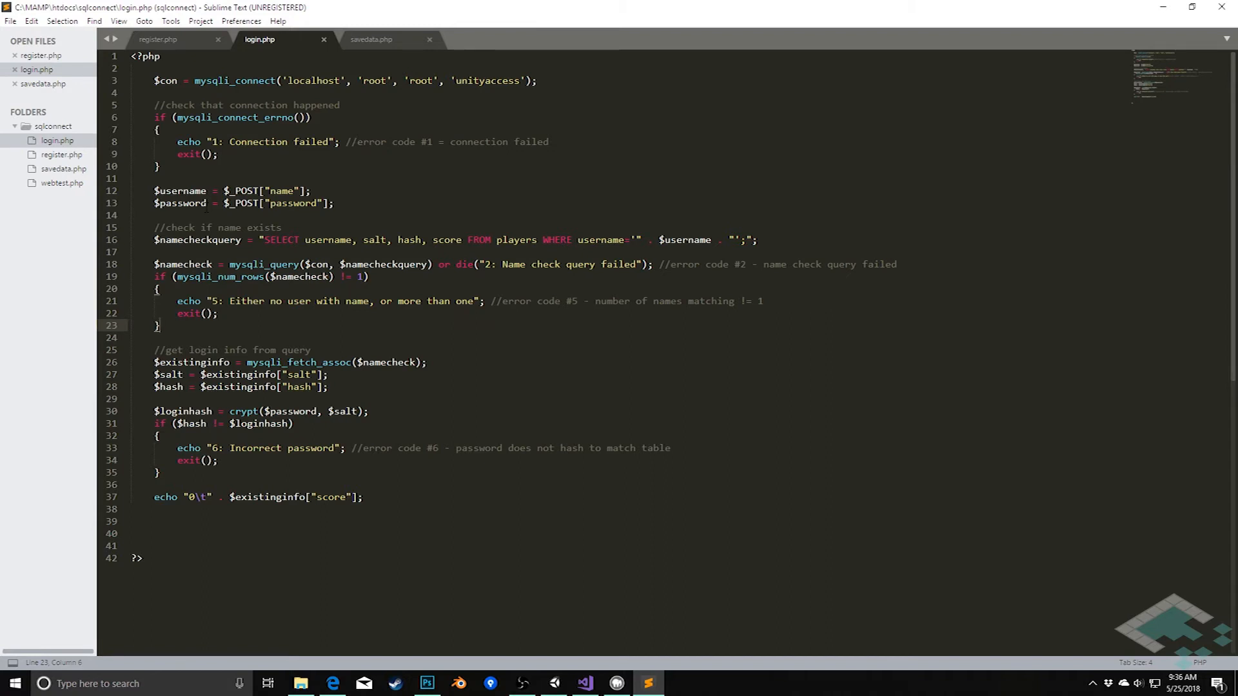
pyautogui.click(160, 325)
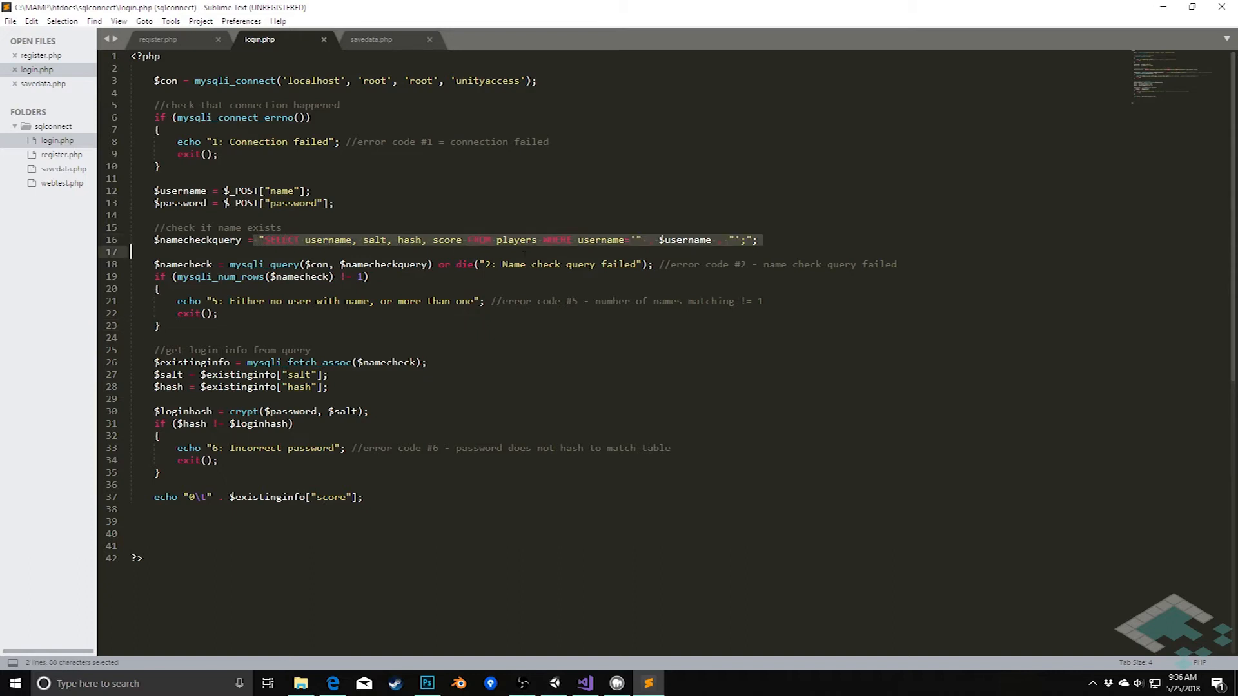
pyautogui.click(756, 240)
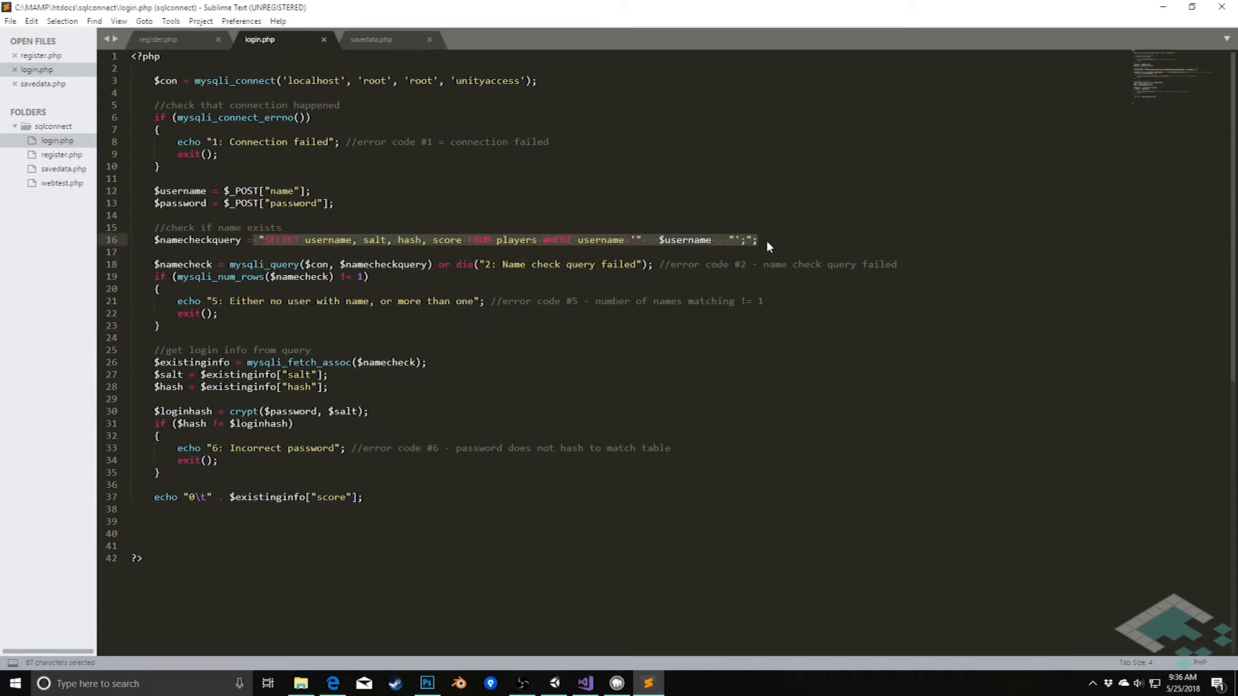
pyautogui.click(685, 240)
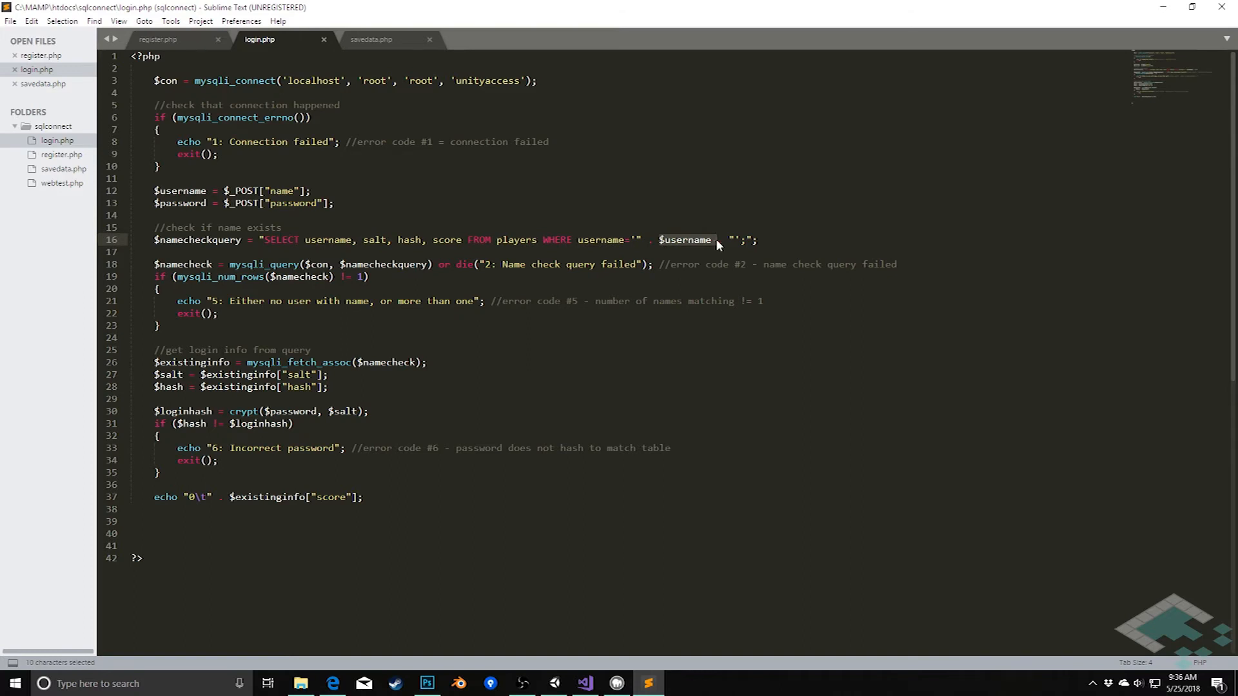
pyautogui.moveTo(667, 239)
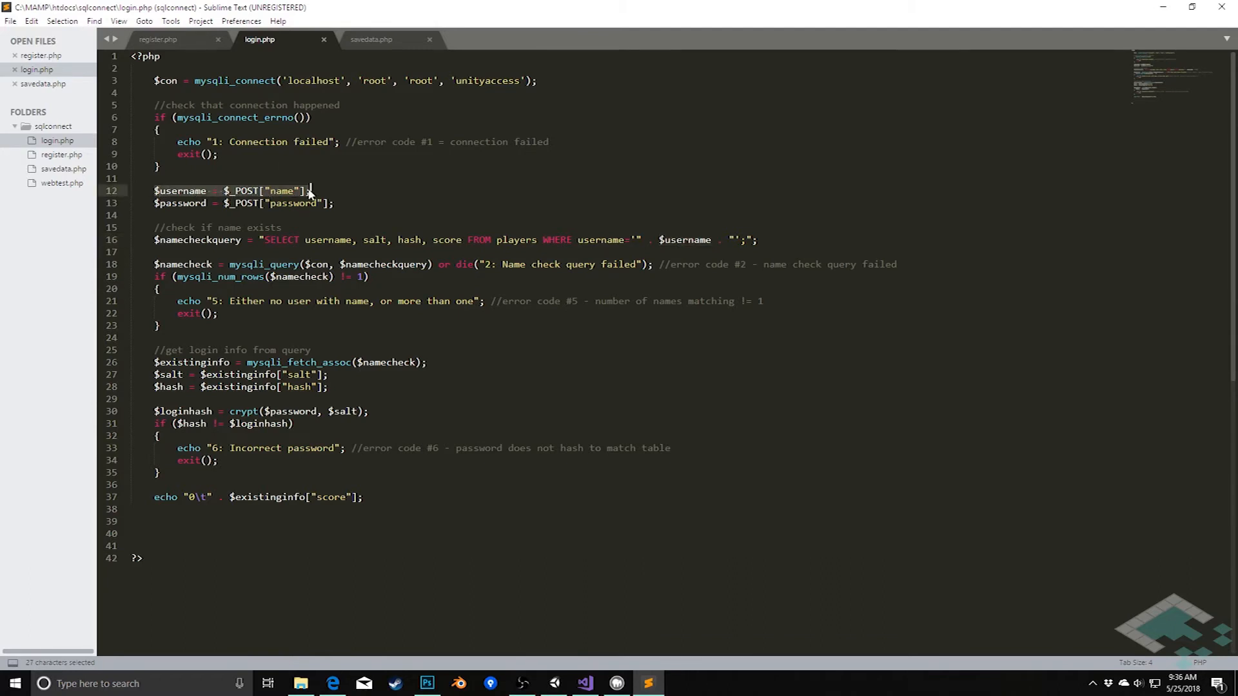
pyautogui.click(310, 190)
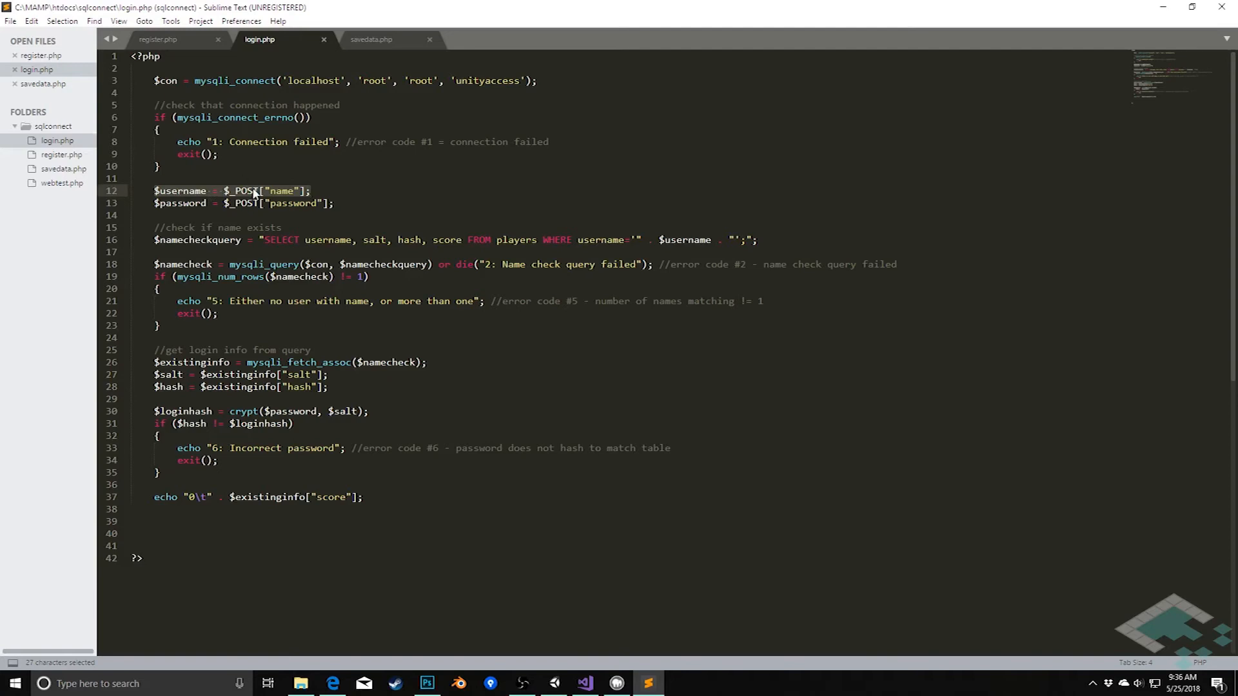
pyautogui.moveTo(287, 193)
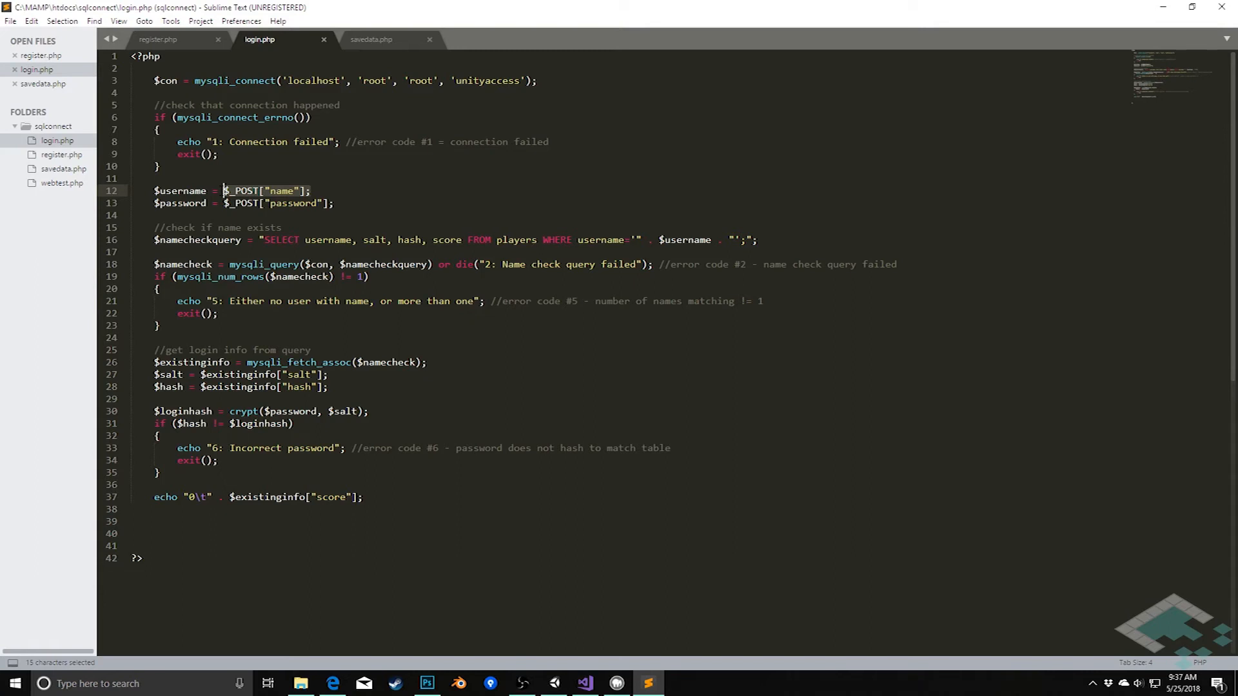
# - Set $username to mysqli_real_escape_string($con, $_POST["name"]), save, and start the next line
pyautogui.write('my')
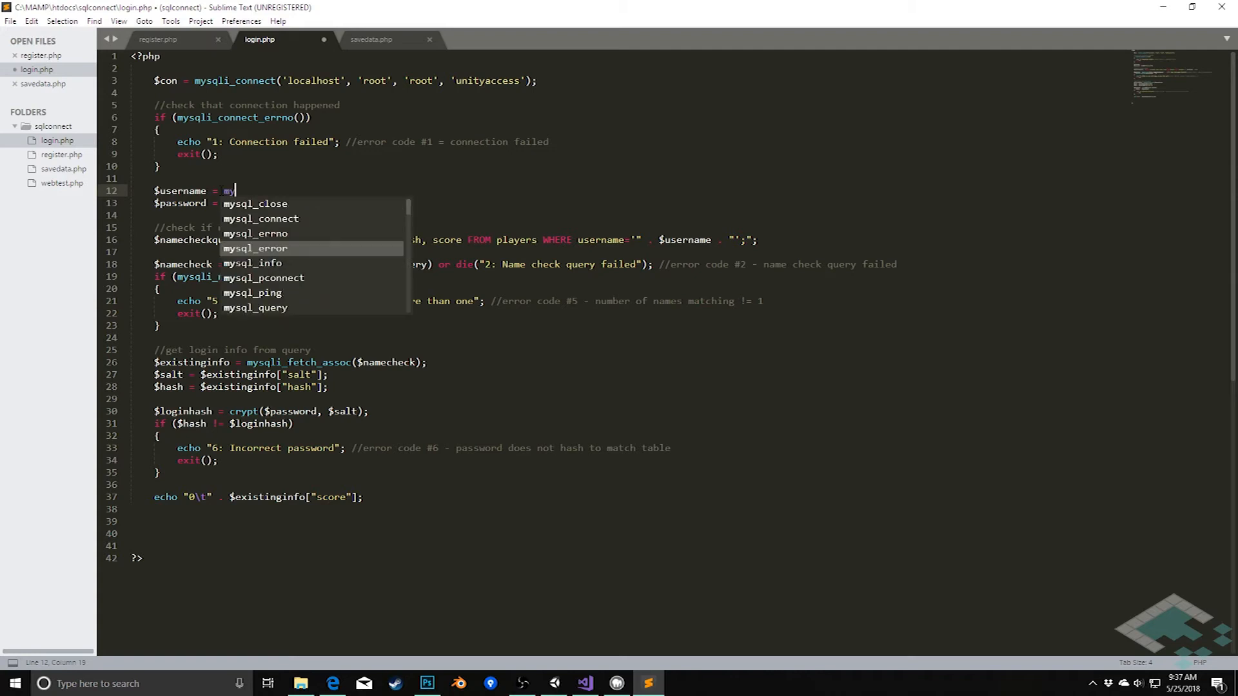
pyautogui.write('sqli')
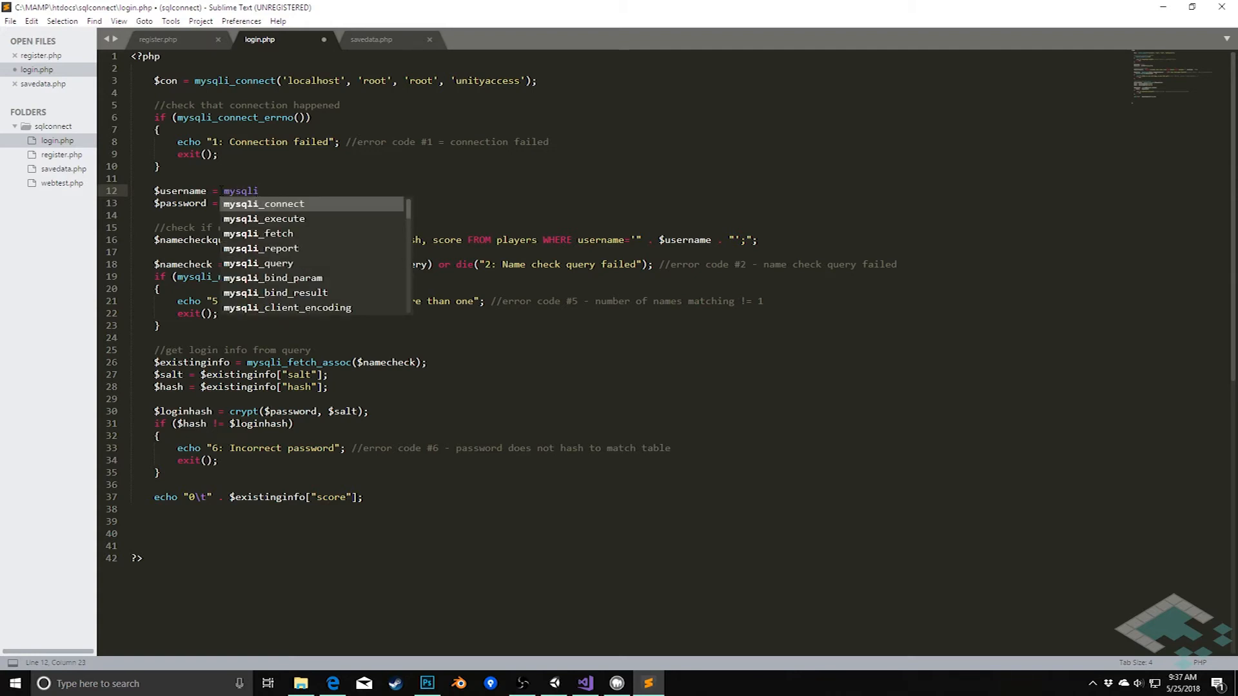
pyautogui.write('_real_e')
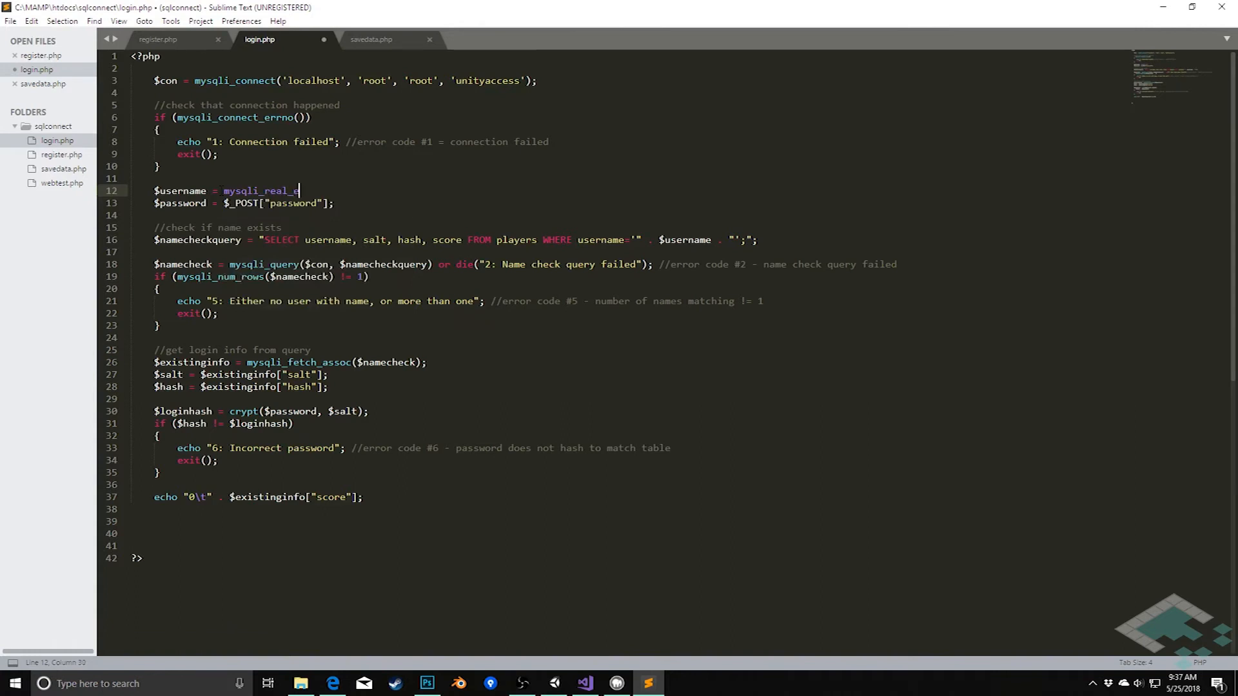
pyautogui.write('scape_string')
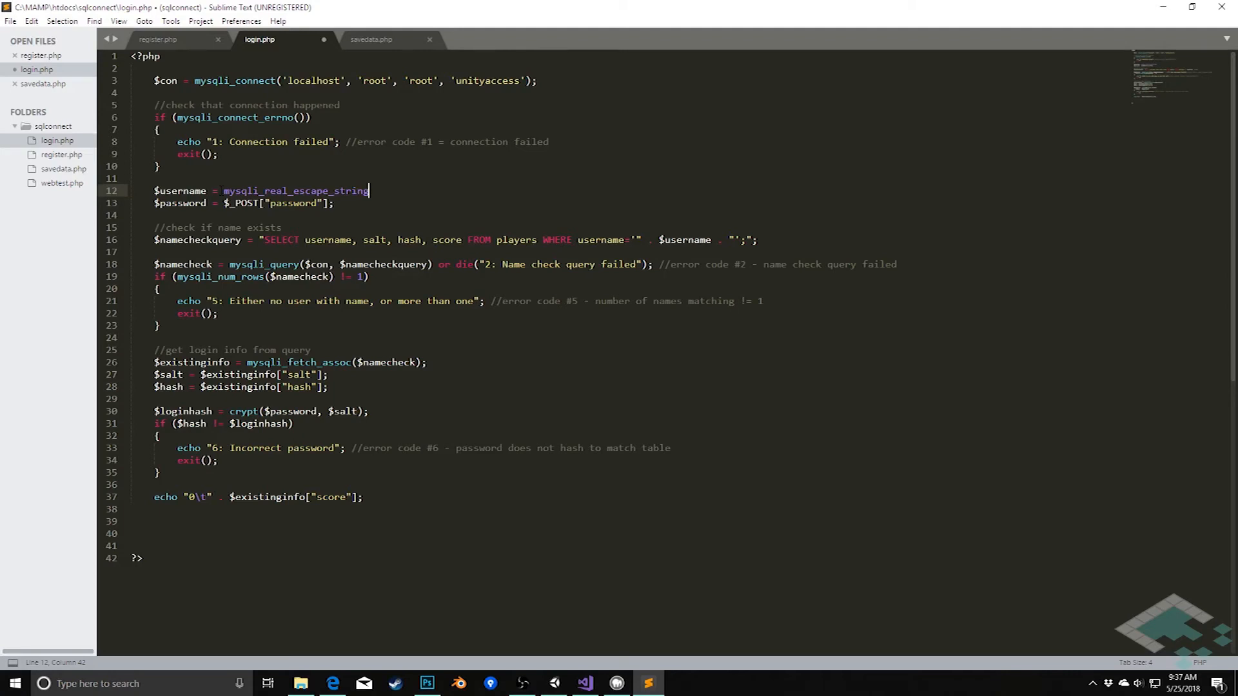
pyautogui.write('()')
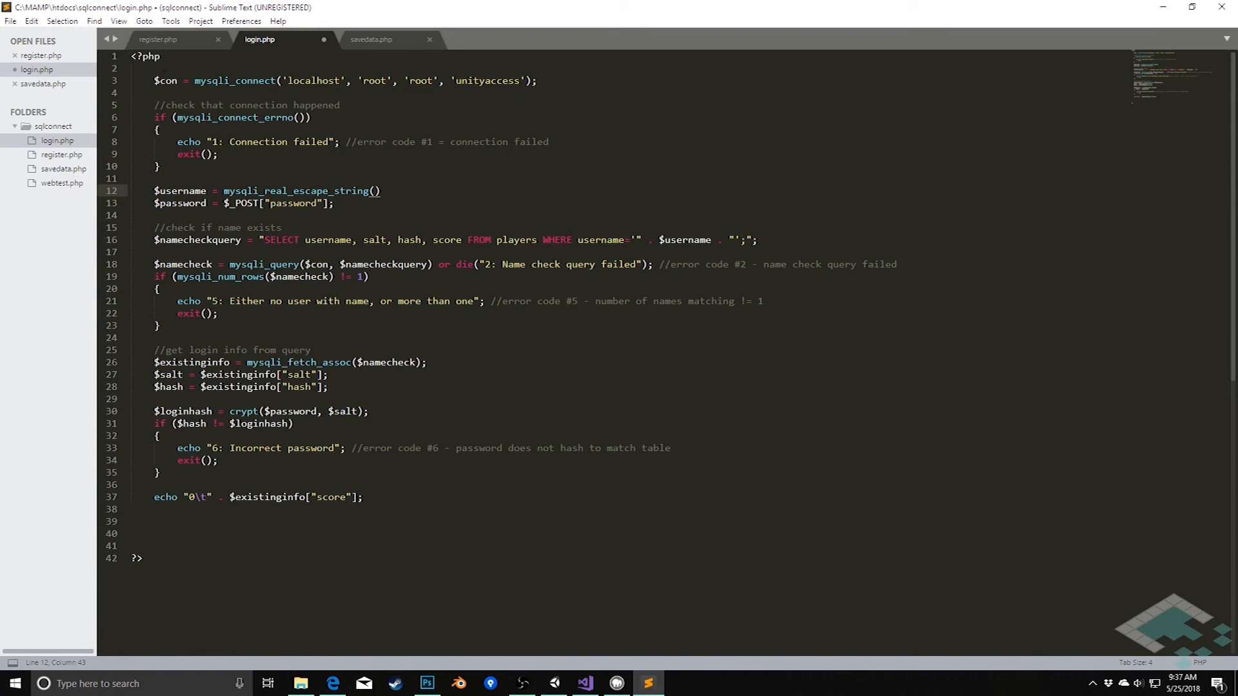
pyautogui.write('$')
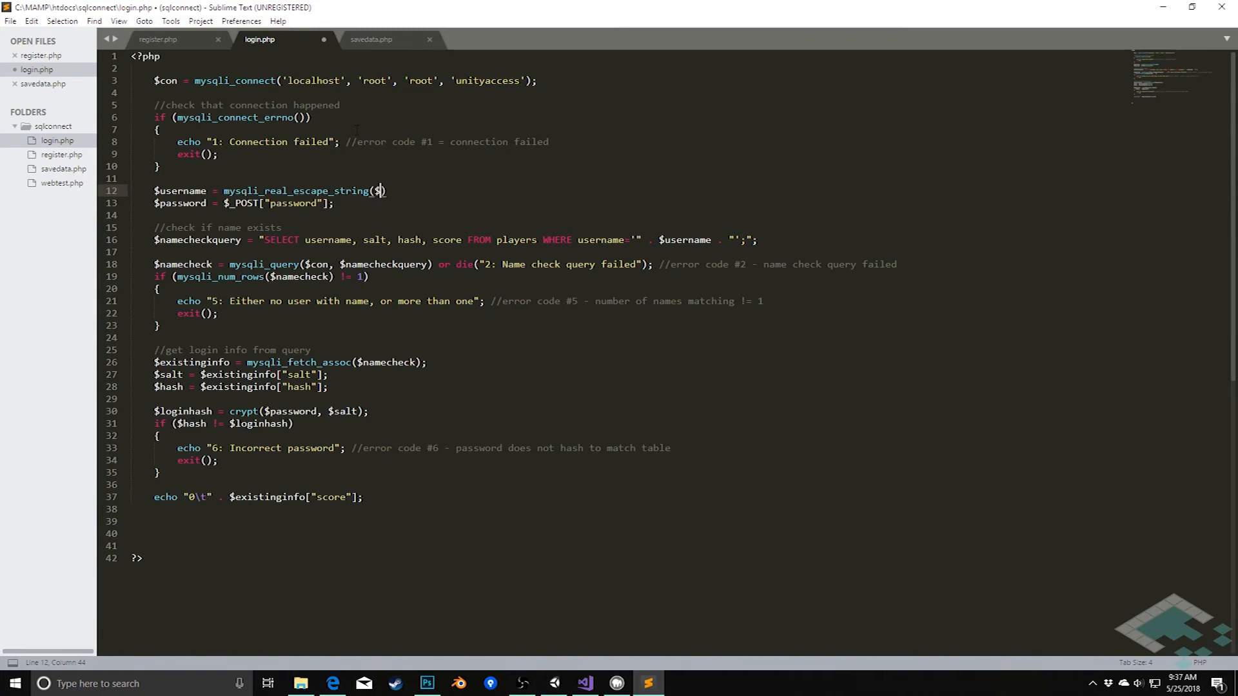
pyautogui.write('con,')
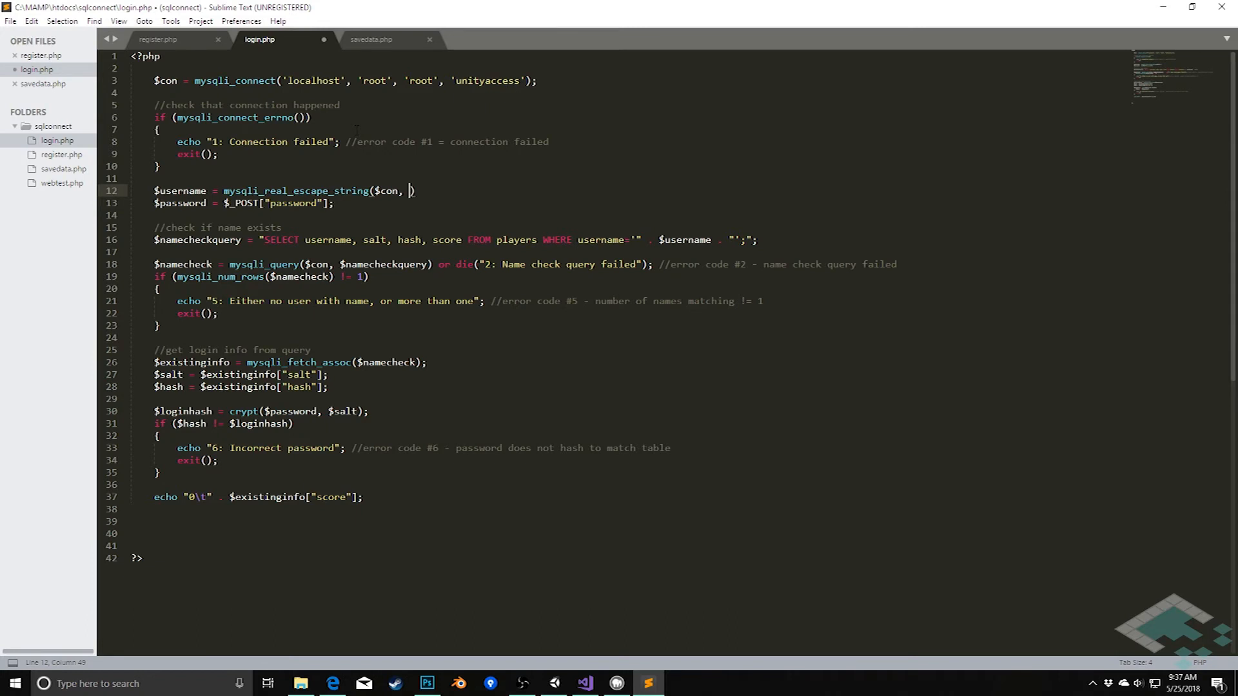
pyautogui.write('$_POST')
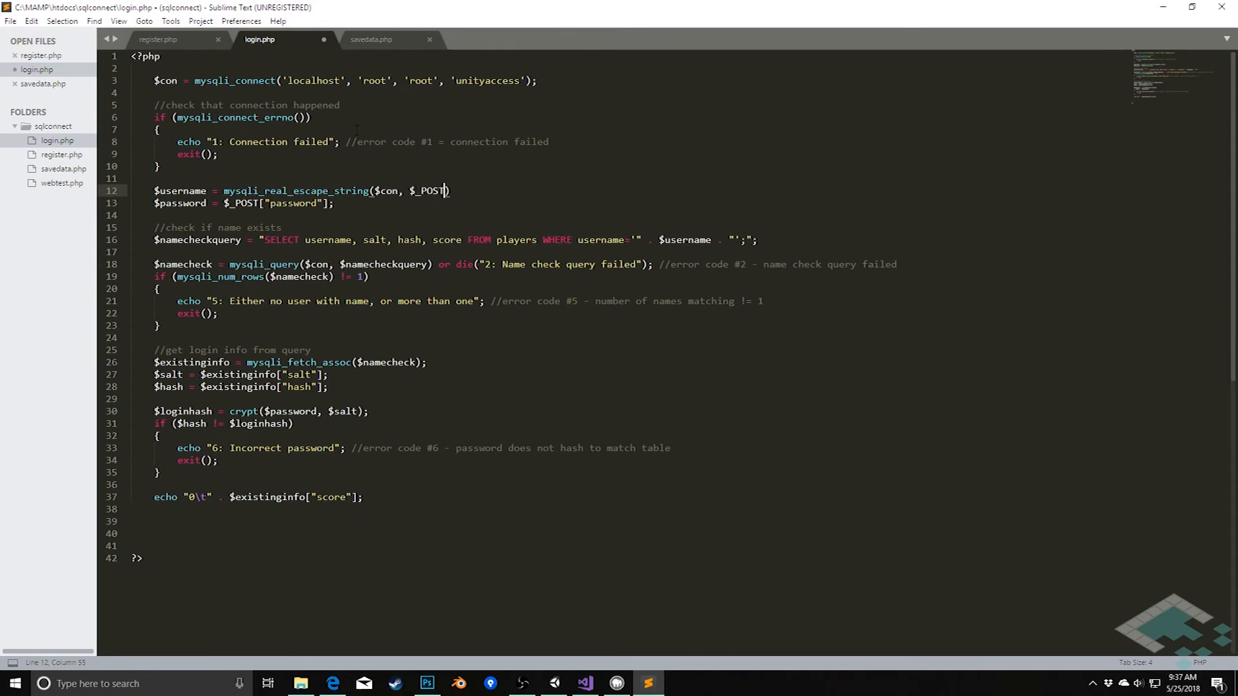
pyautogui.write('"nam"]')
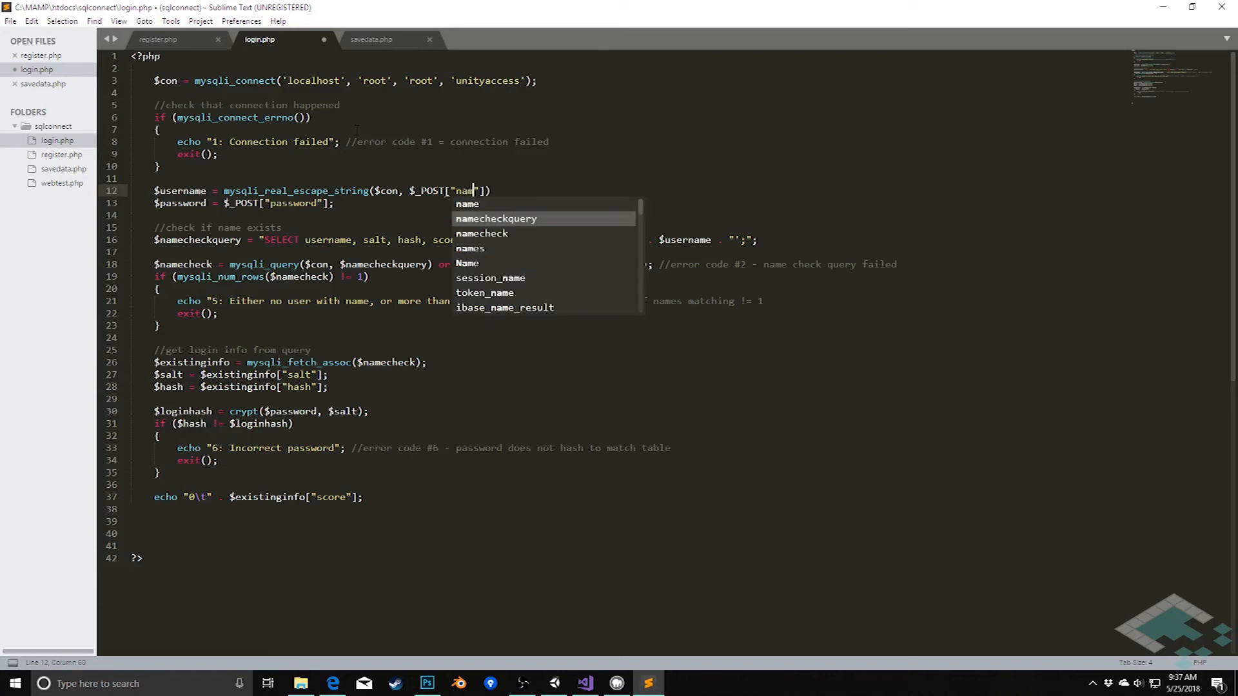
pyautogui.write('e')
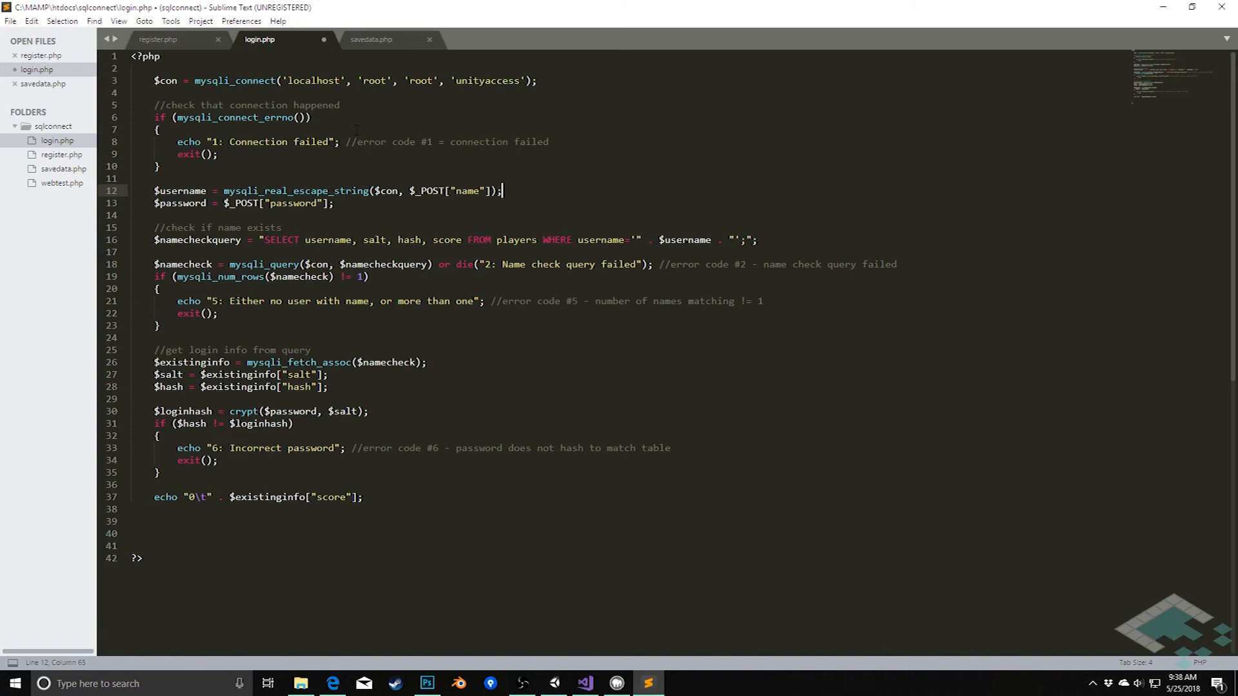
pyautogui.press('ctrl+s')
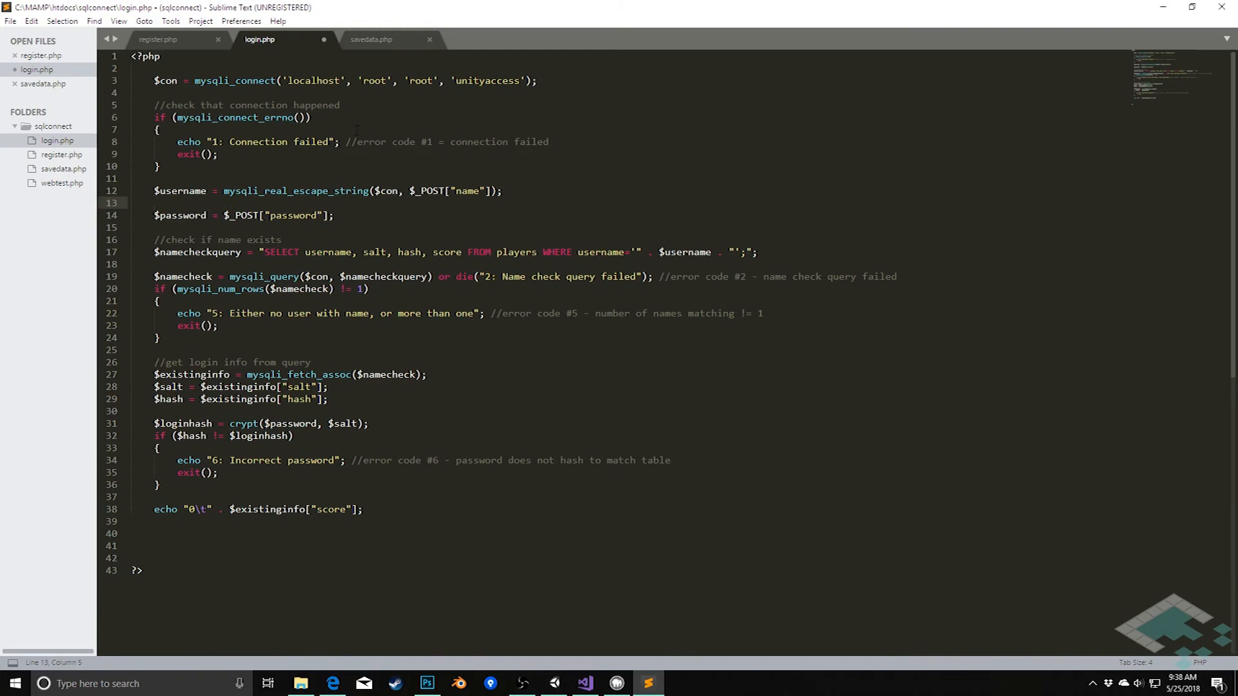
pyautogui.write('$usernameclean =')
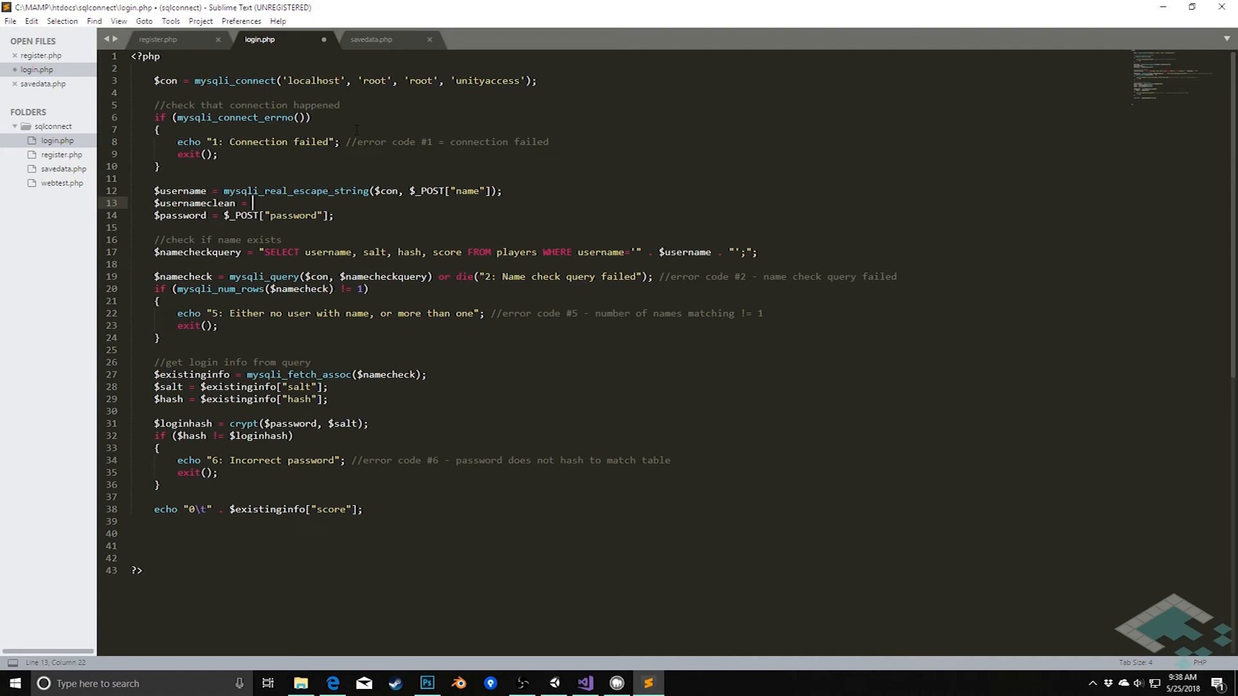
# - Type $usernameclean = filter_var($username, FILTER_SANITIZE_STRING) using autocomplete
pyautogui.write('filver_va')
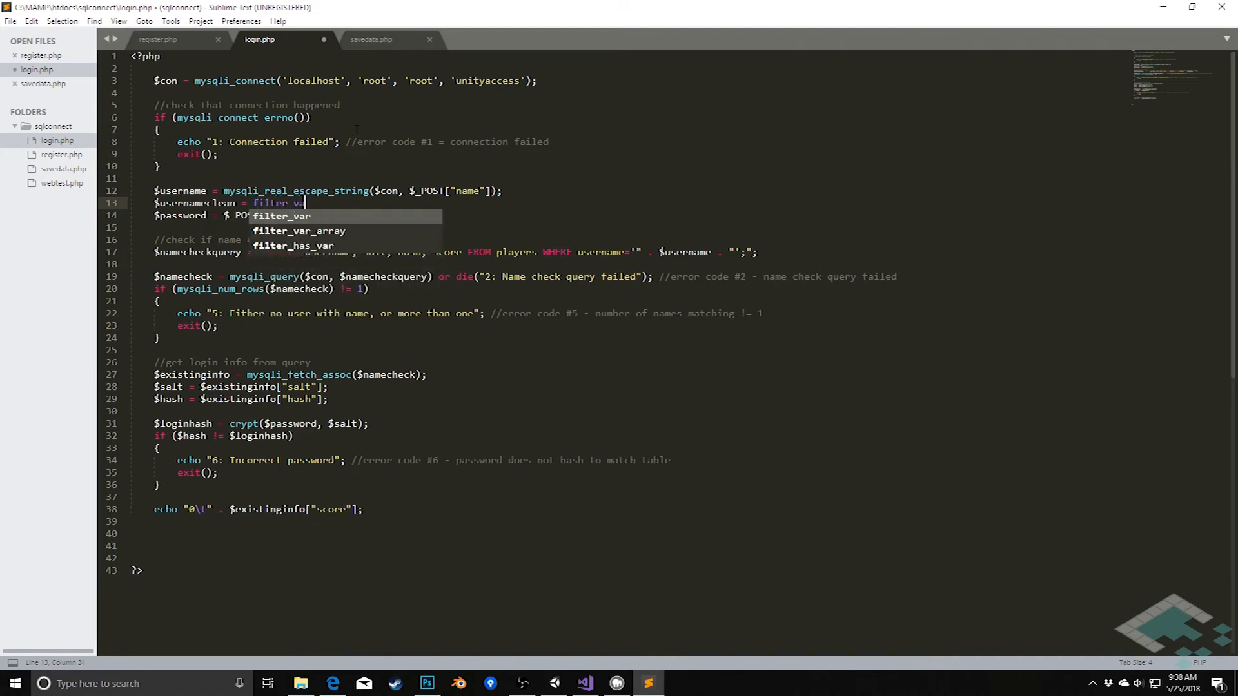
pyautogui.write('r(')
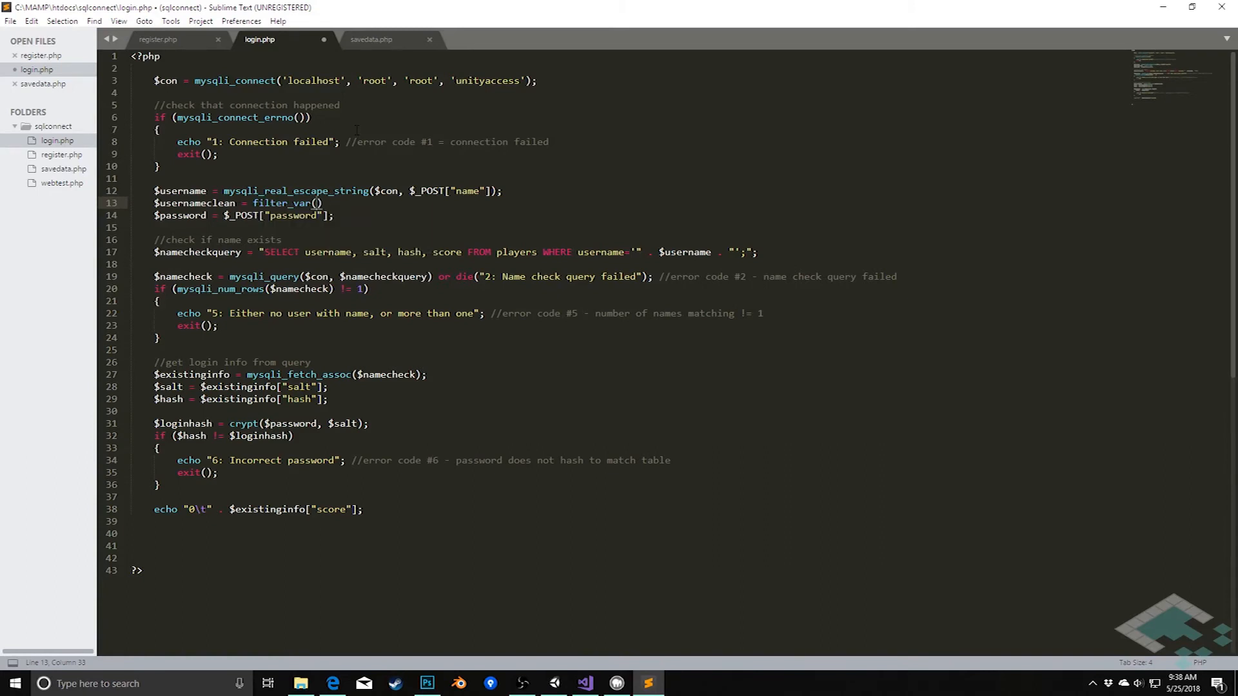
pyautogui.write('$username,')
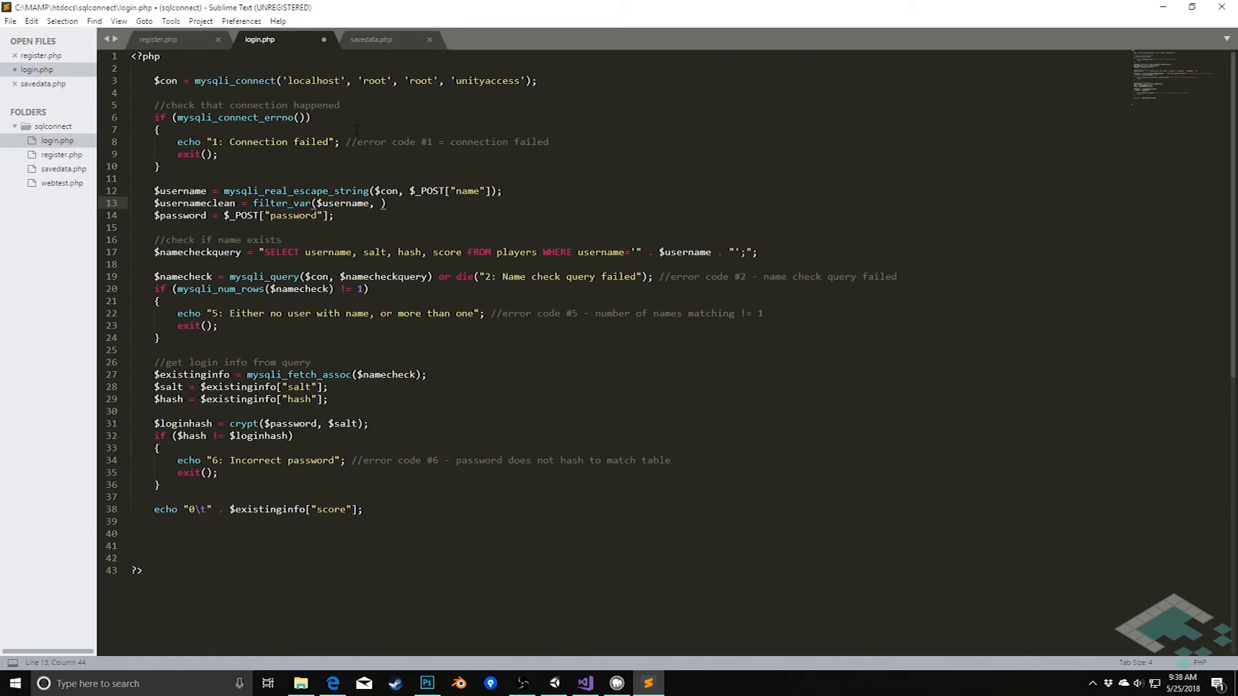
pyautogui.write('FILTER')
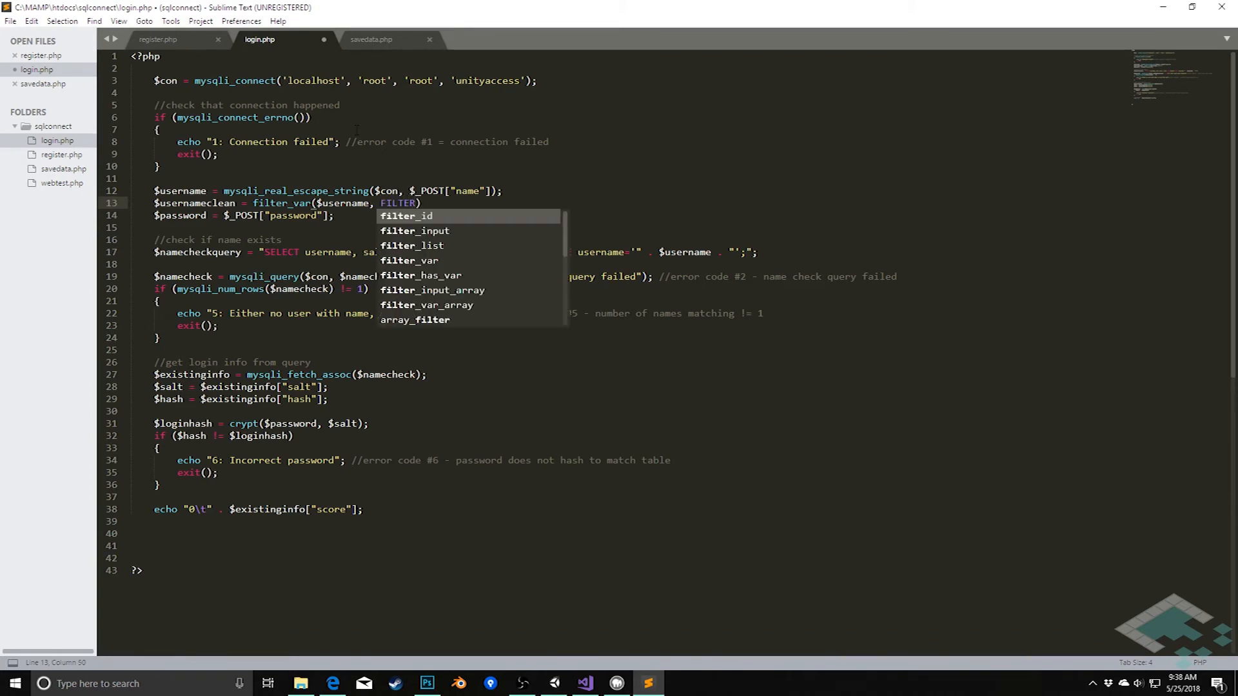
pyautogui.write('_SANI')
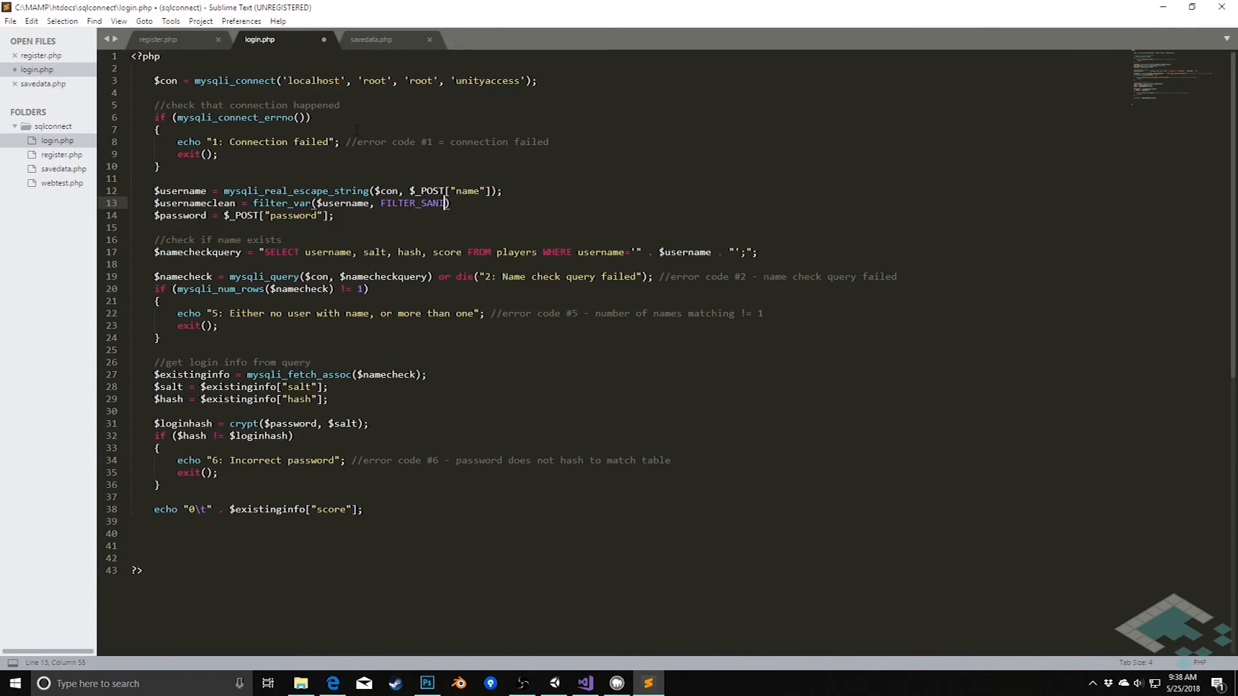
pyautogui.write('ZE_ST')
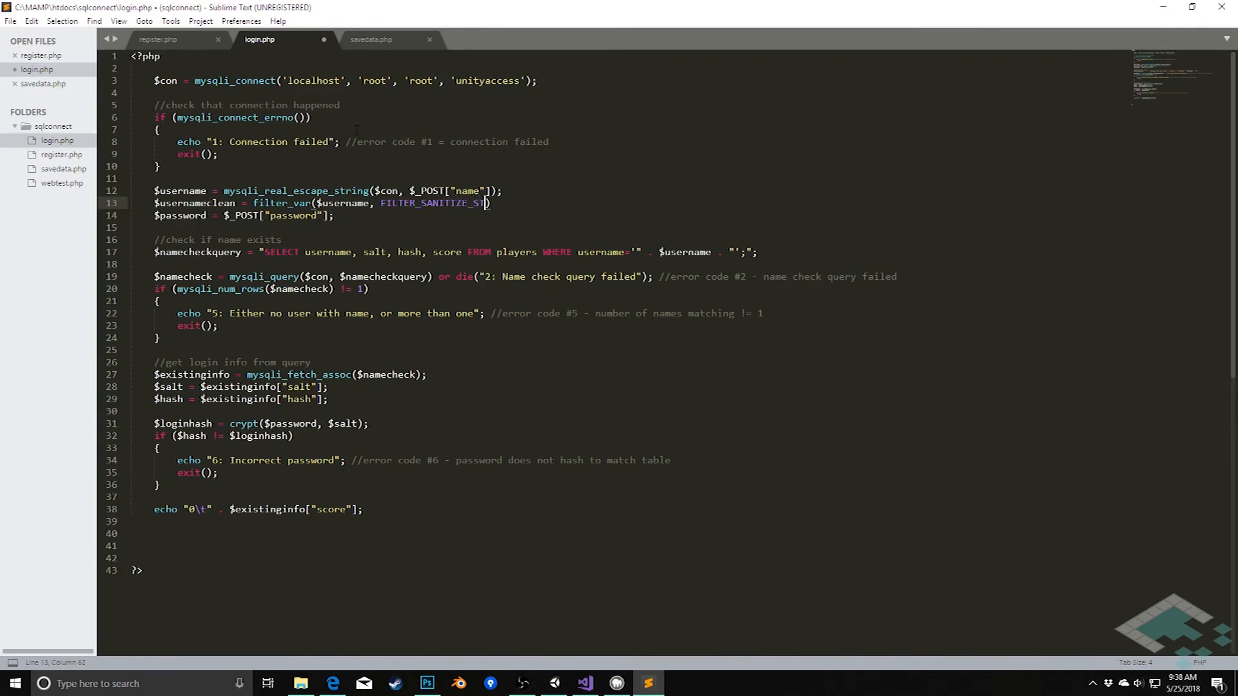
pyautogui.write('RING')
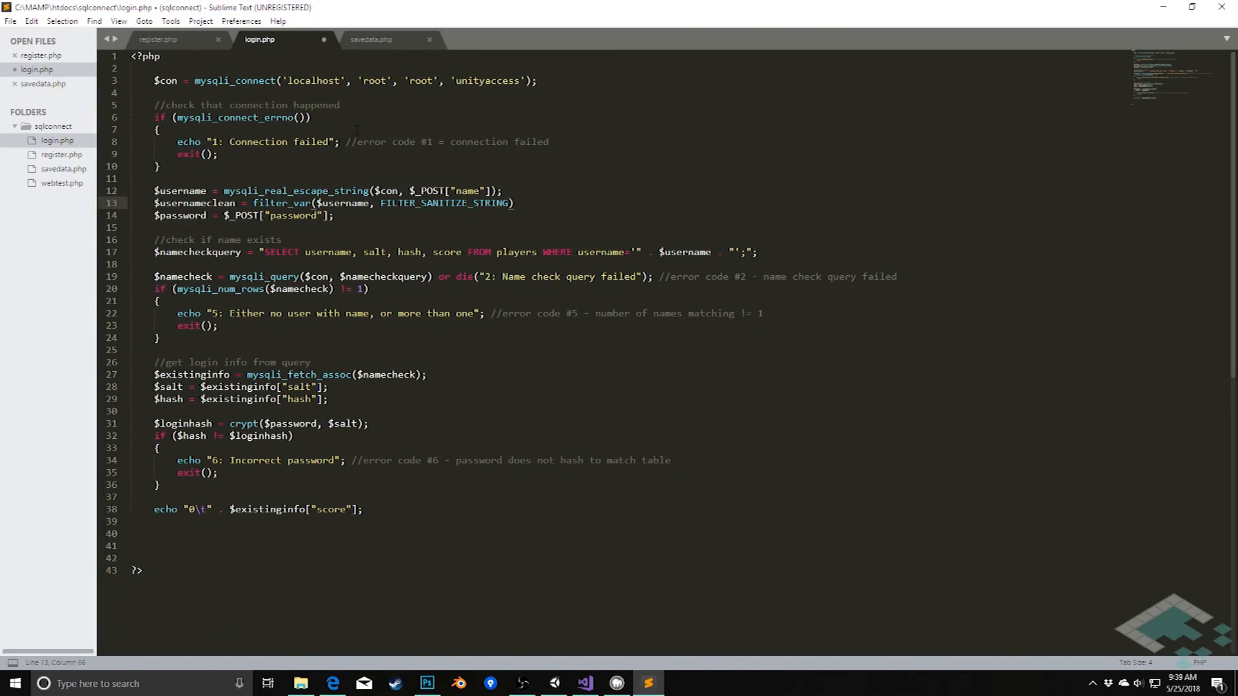
# - Append FILTER_FLAG_STRIP_LOW | FILTER_FLAG_STRIP_HIGH after FILTER_SANITIZE_STRING in filter_var
pyautogui.click(509, 203)
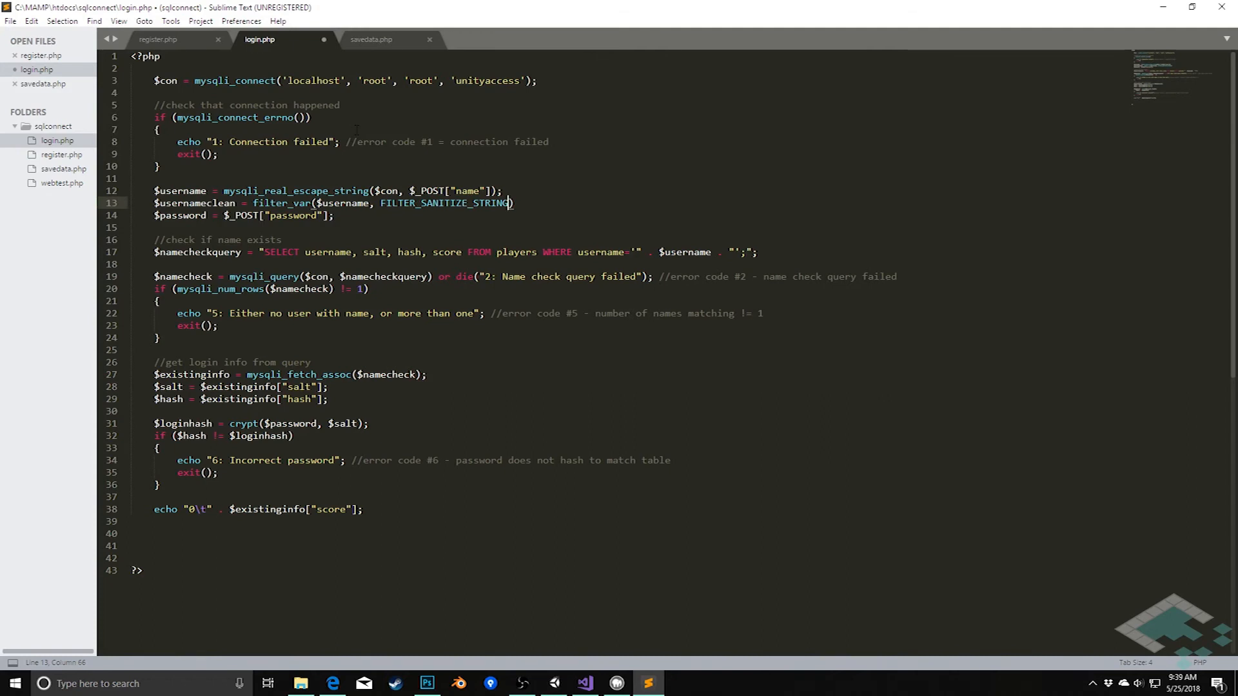
pyautogui.write(',')
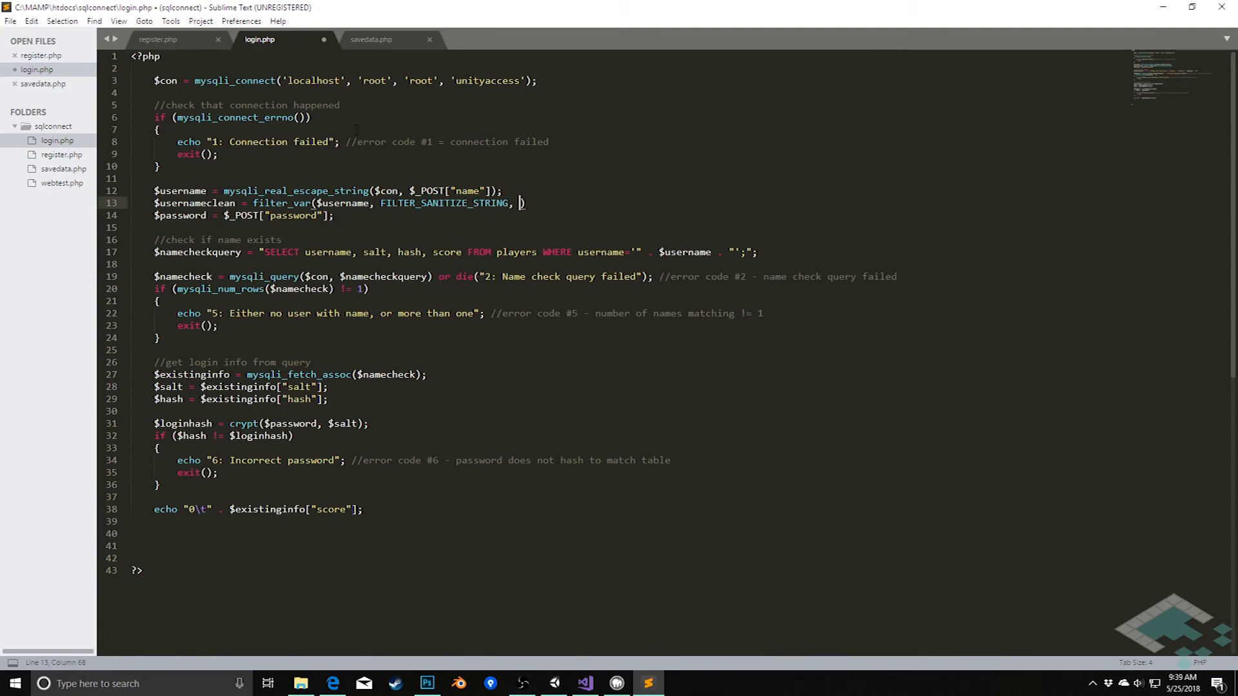
pyautogui.write('FILTER_FLAG_')
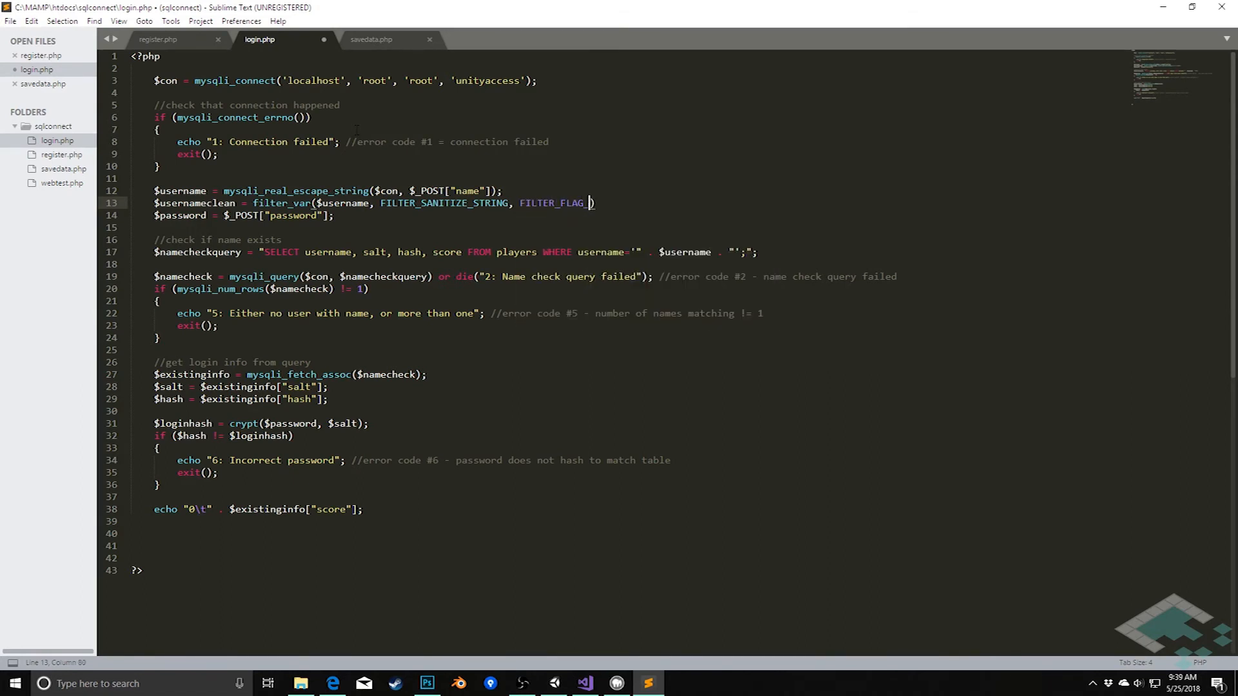
pyautogui.write('STRIP_LO')
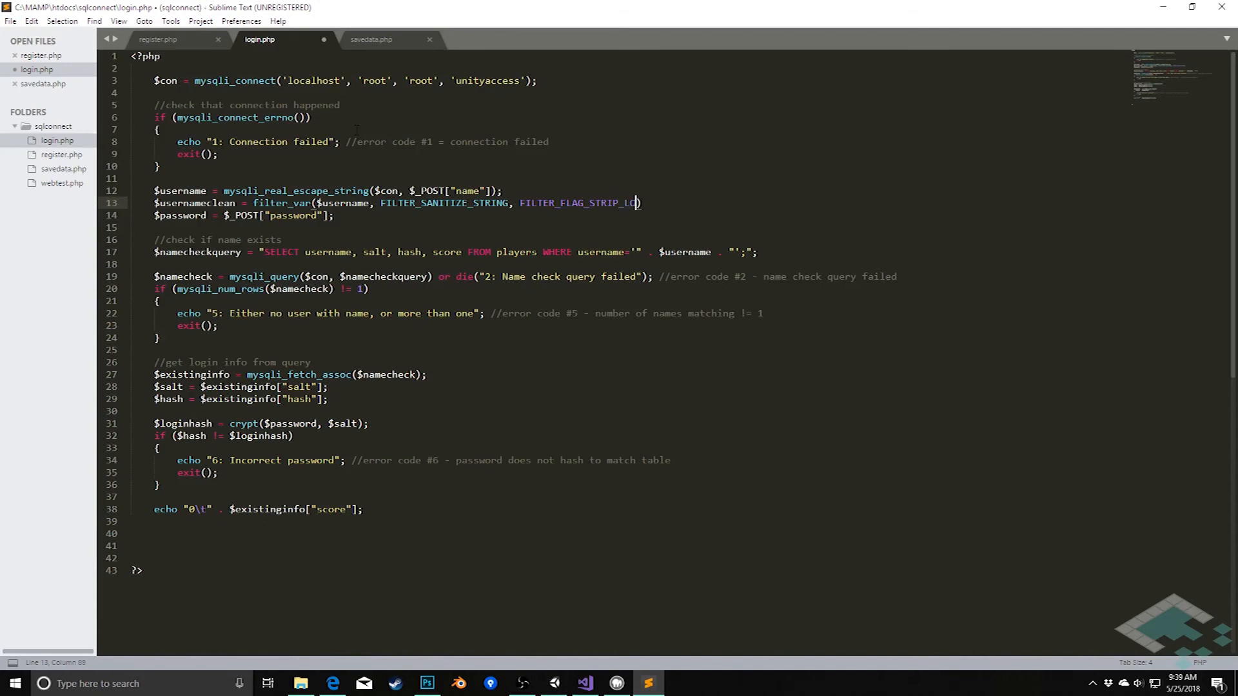
pyautogui.write('W |')
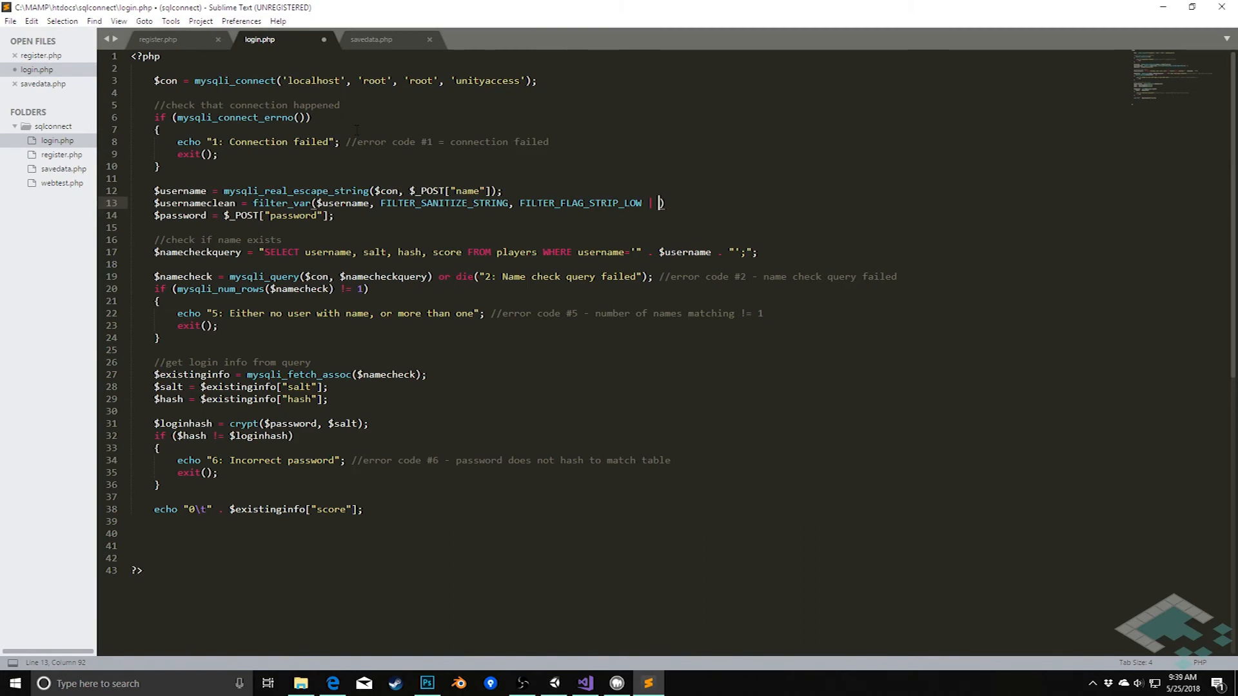
pyautogui.write('FILTER_FLAG_STRIP_HIGH')
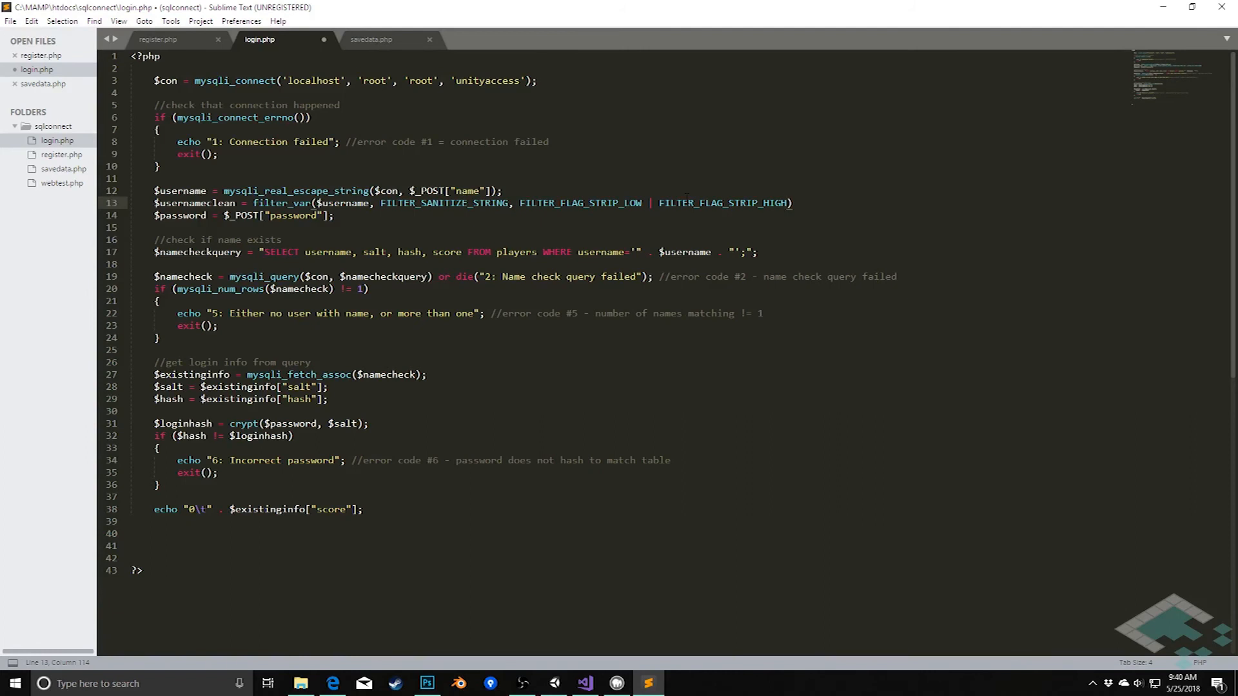
# - Add a semicolon after the closing parenthesis of the filter_var line
pyautogui.click(661, 203)
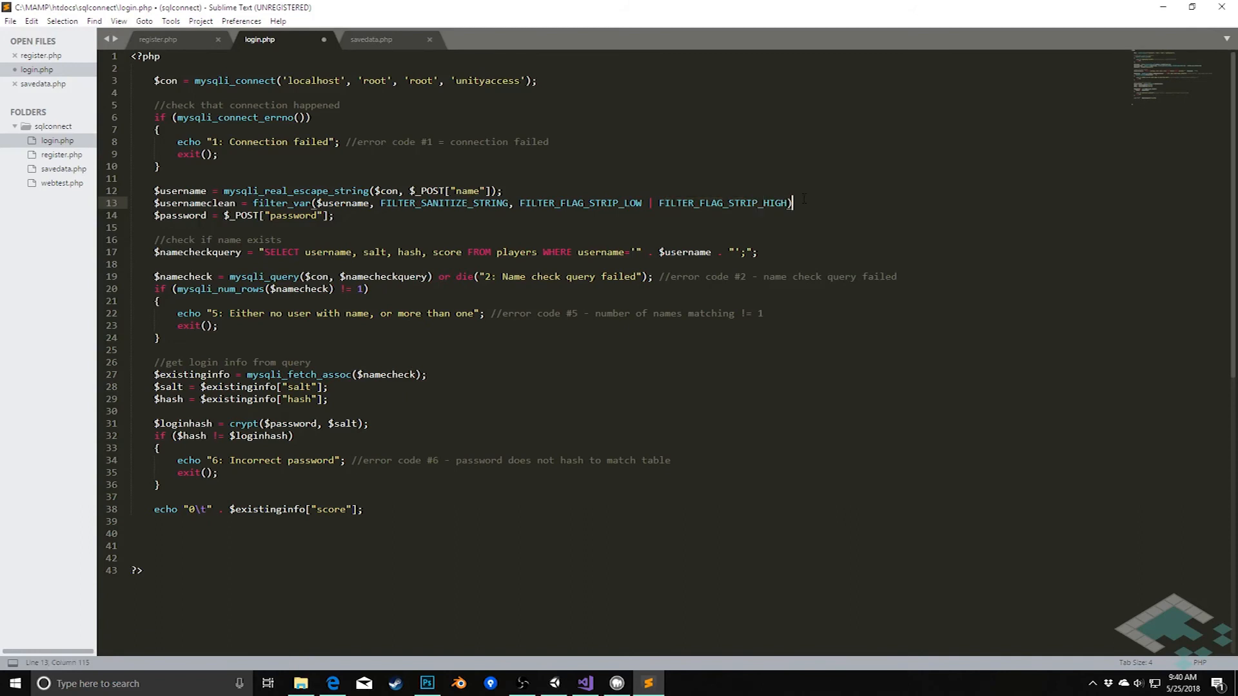
pyautogui.write(';')
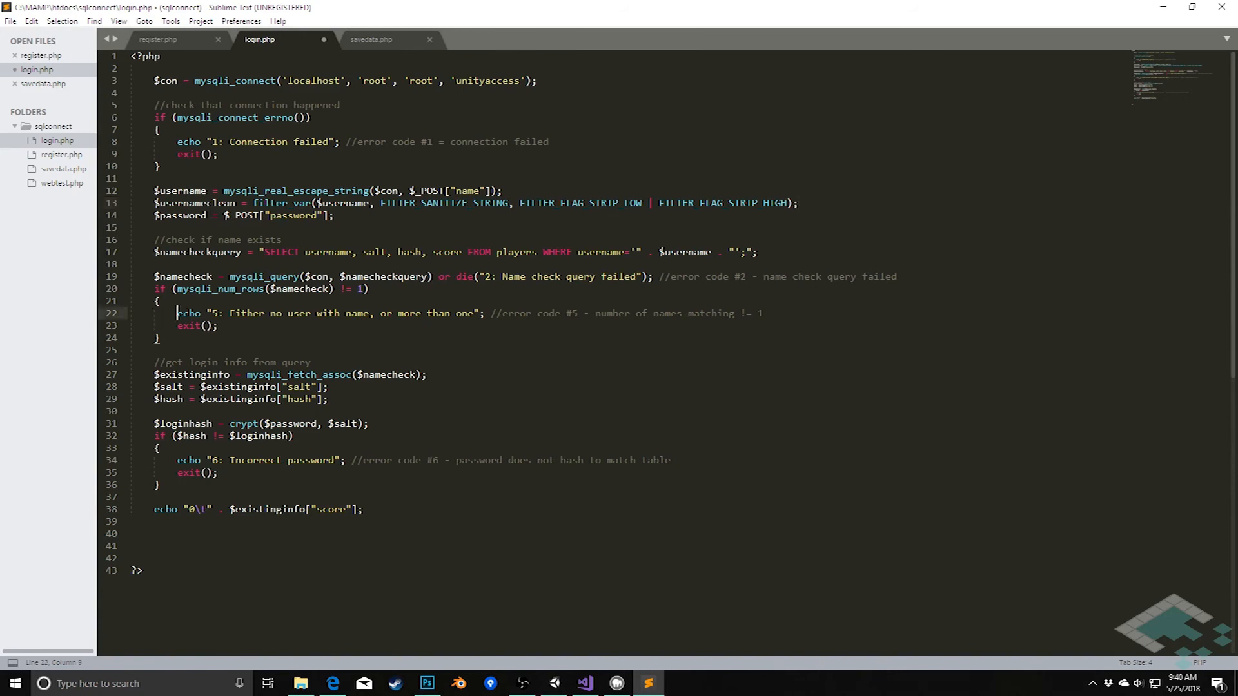
# - Change $username to $usernameclean in the SELECT query on line 17
pyautogui.moveTo(176, 313); pyautogui.dragTo(442, 314)
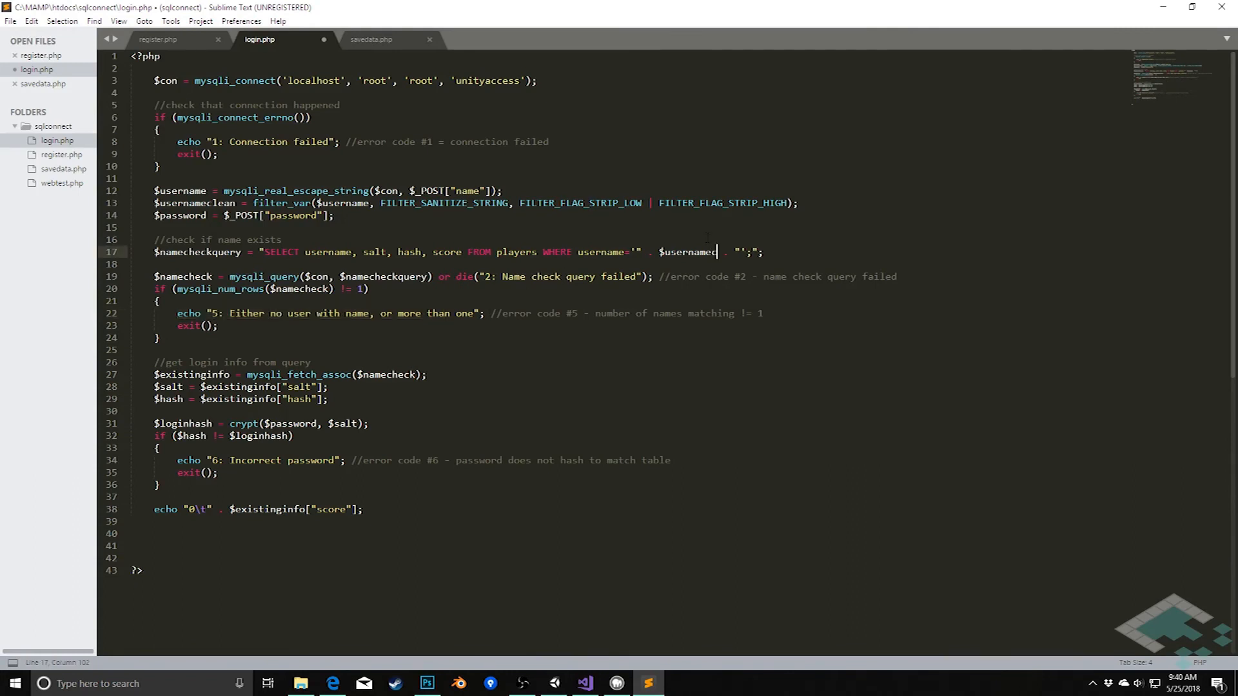
pyautogui.write('clean')
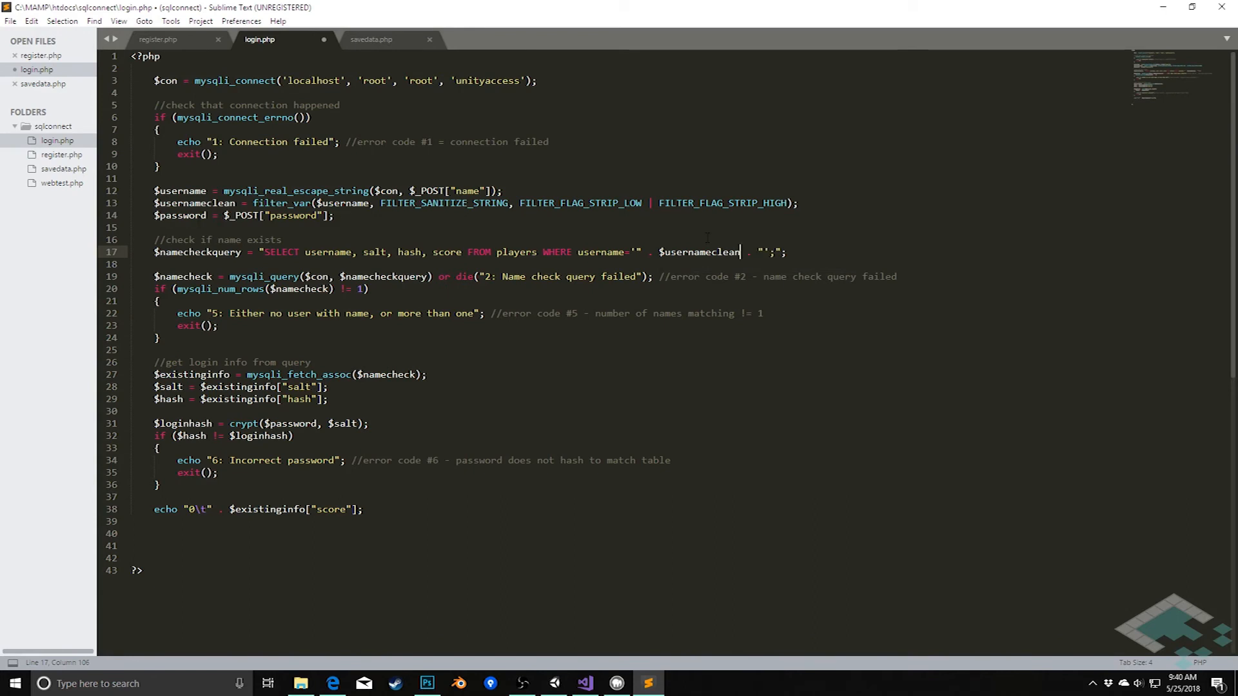